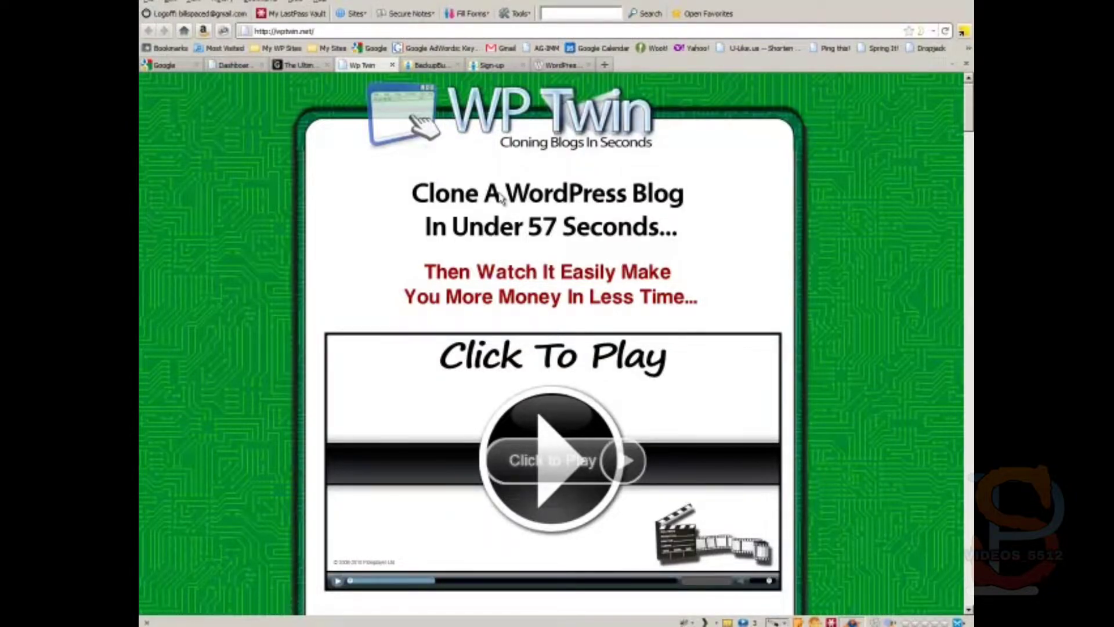
pyautogui.moveTo(476, 207)
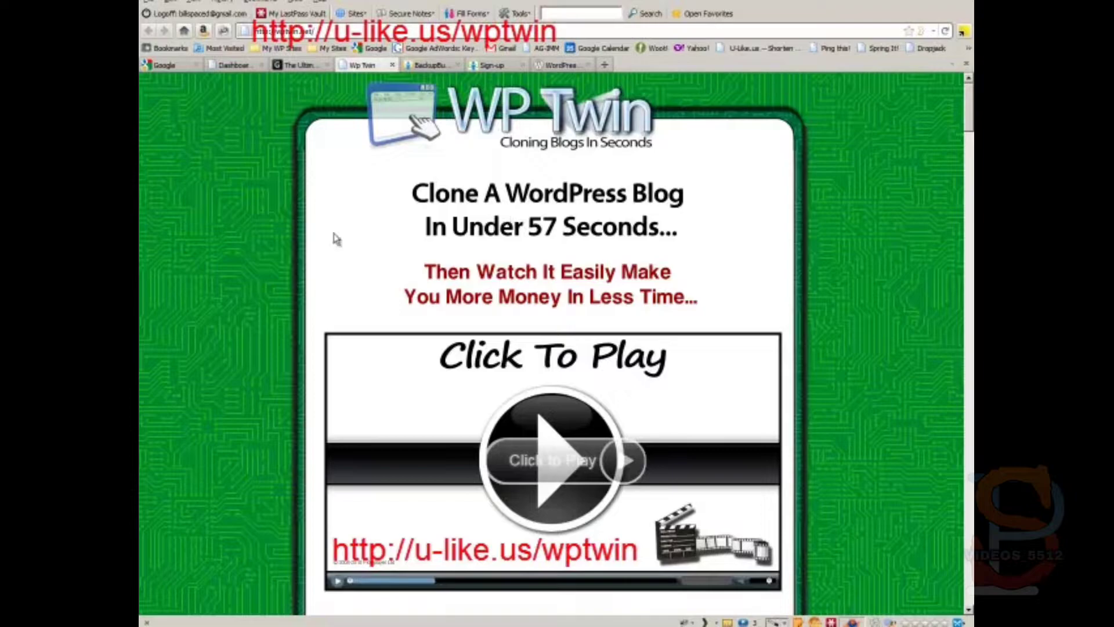
# Browse the remote wp-content folder, then return to the site root for uploading wptwin.php
pyautogui.scroll(-3)
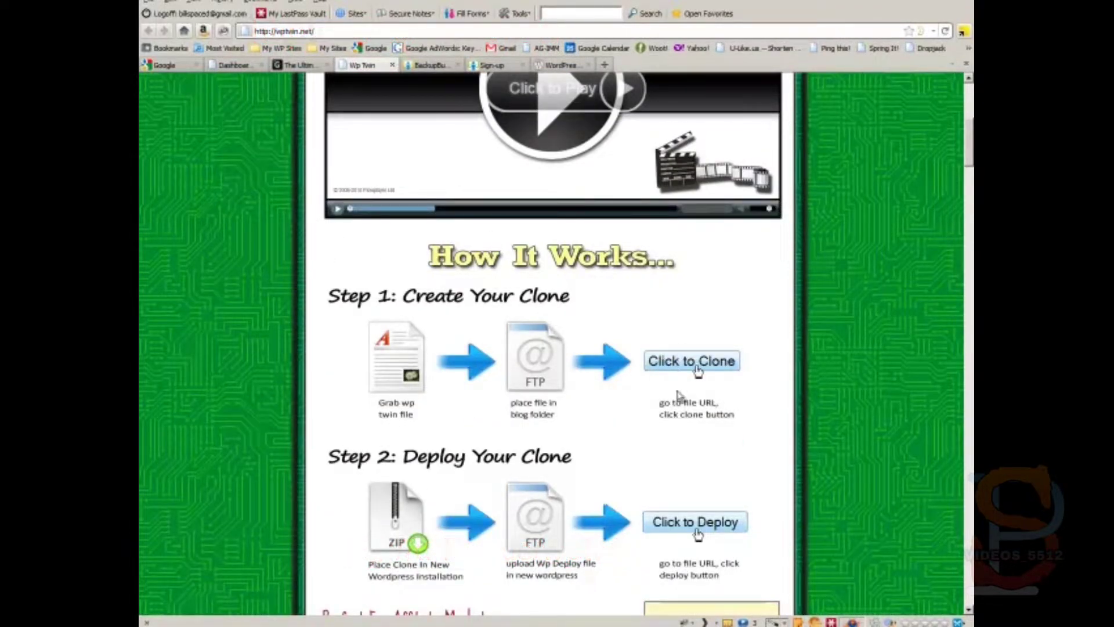
pyautogui.moveTo(841, 424)
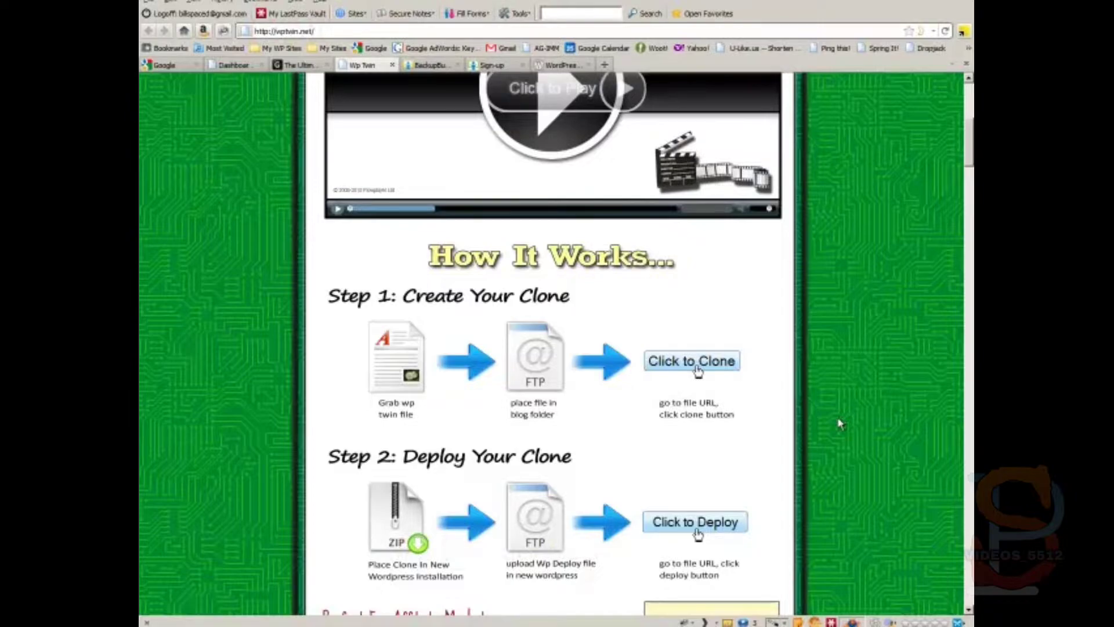
pyautogui.moveTo(651, 429)
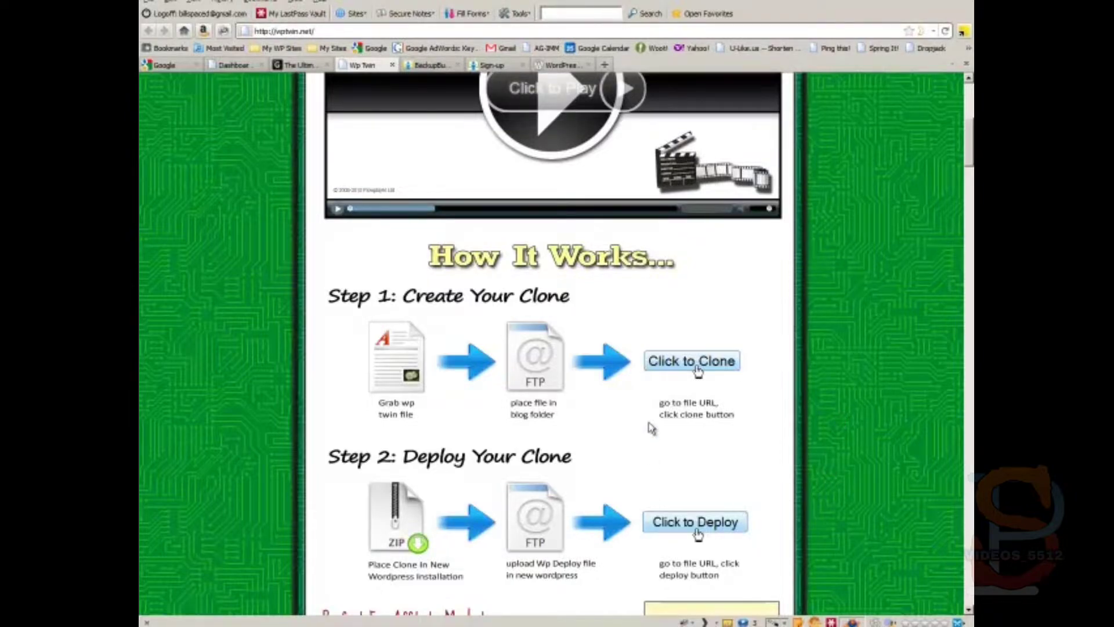
pyautogui.moveTo(855, 510)
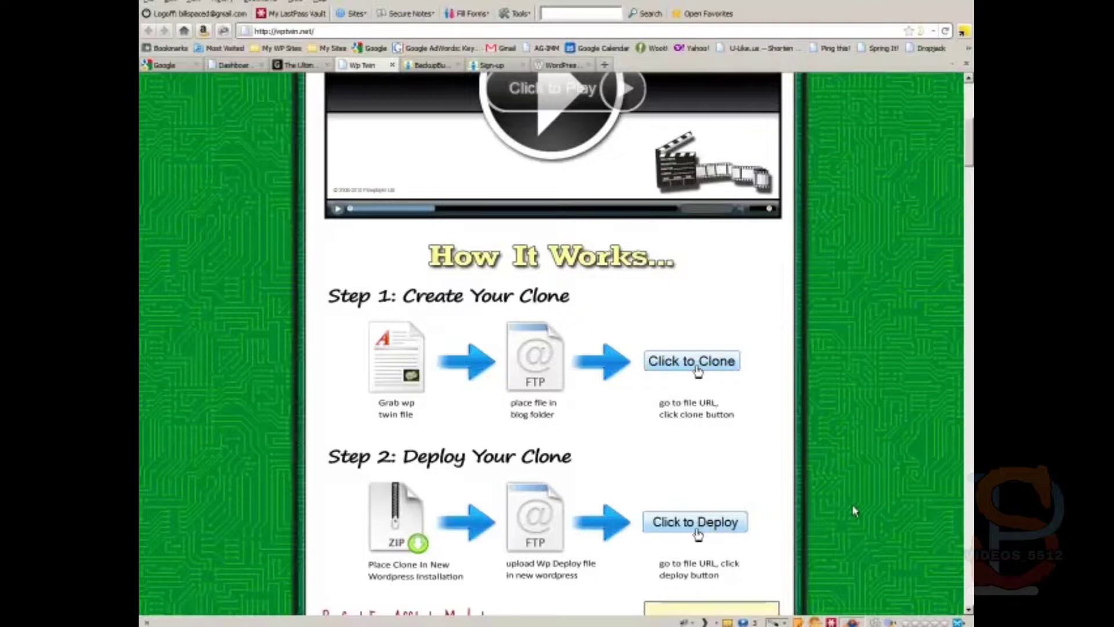
pyautogui.scroll(-3)
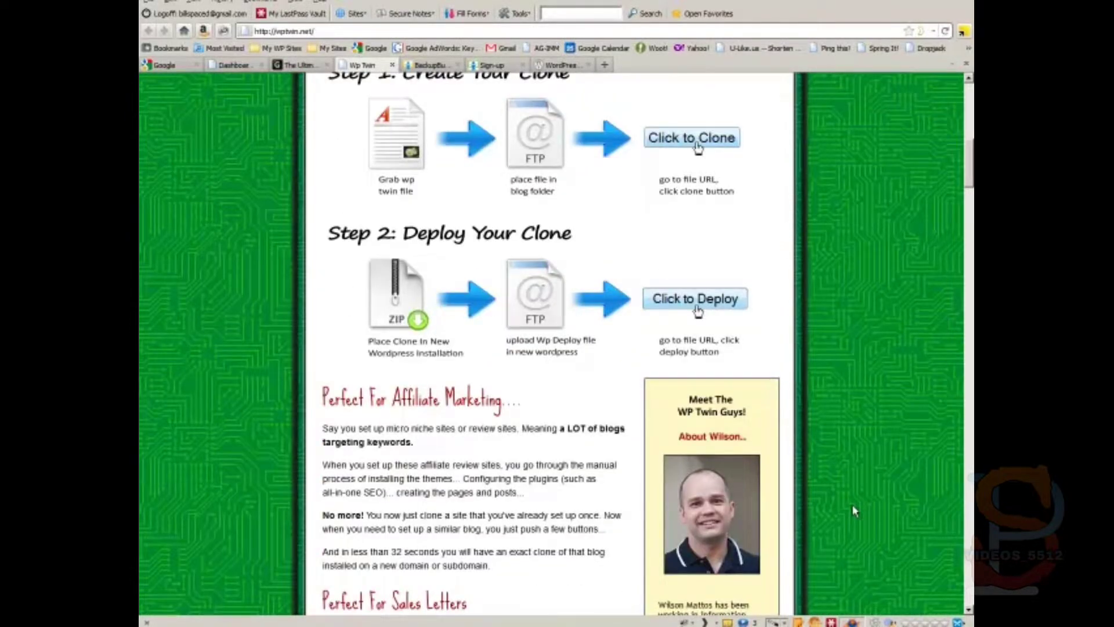
pyautogui.scroll(-3)
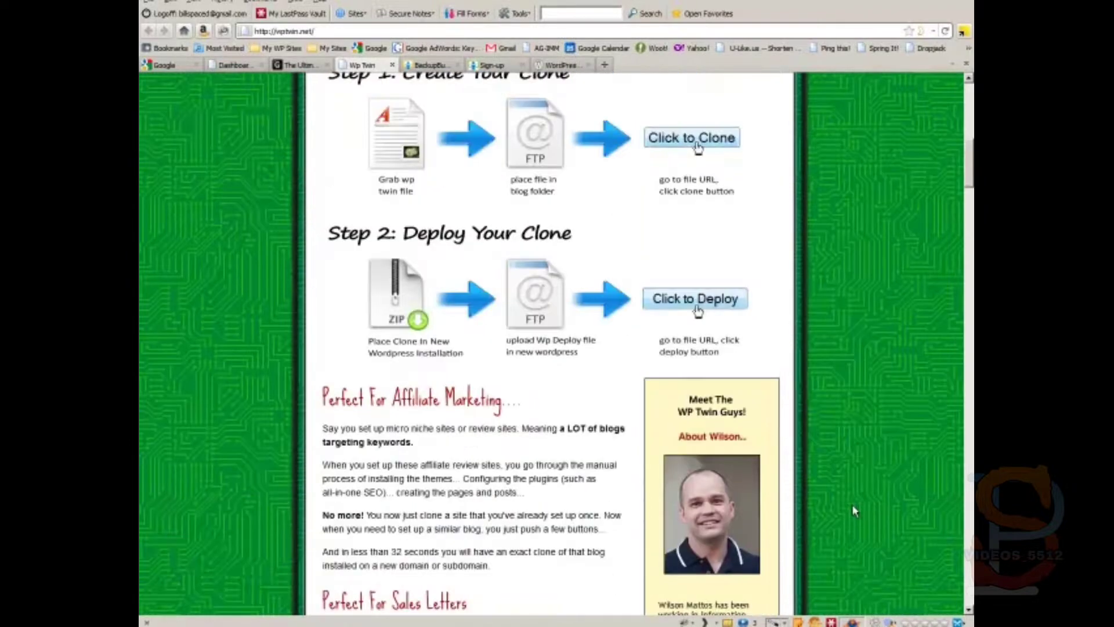
pyautogui.scroll(3)
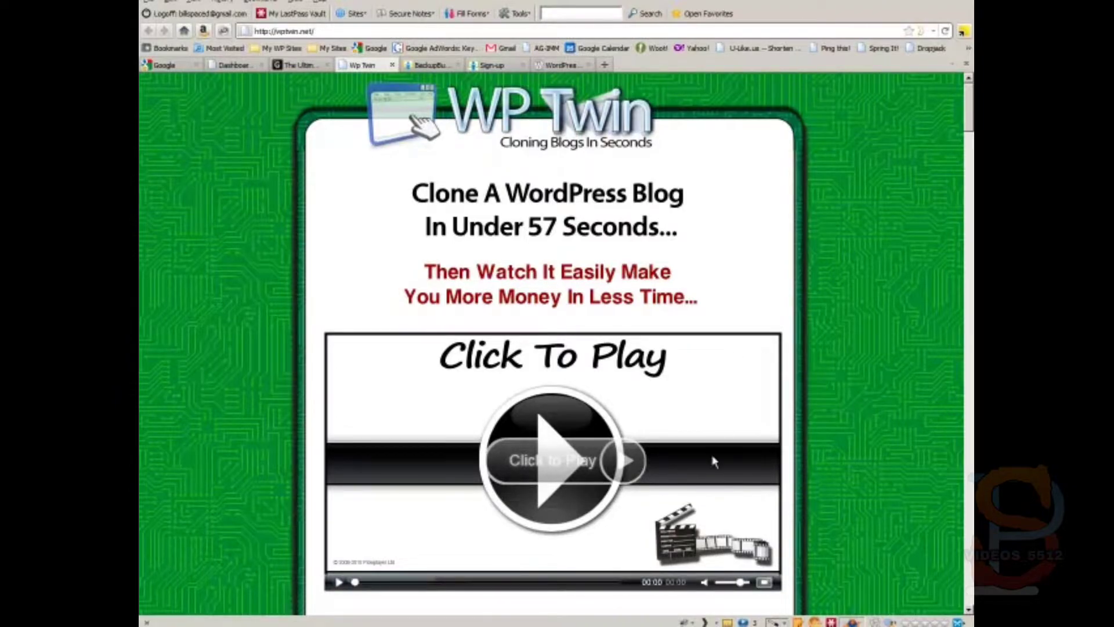
pyautogui.scroll(-3)
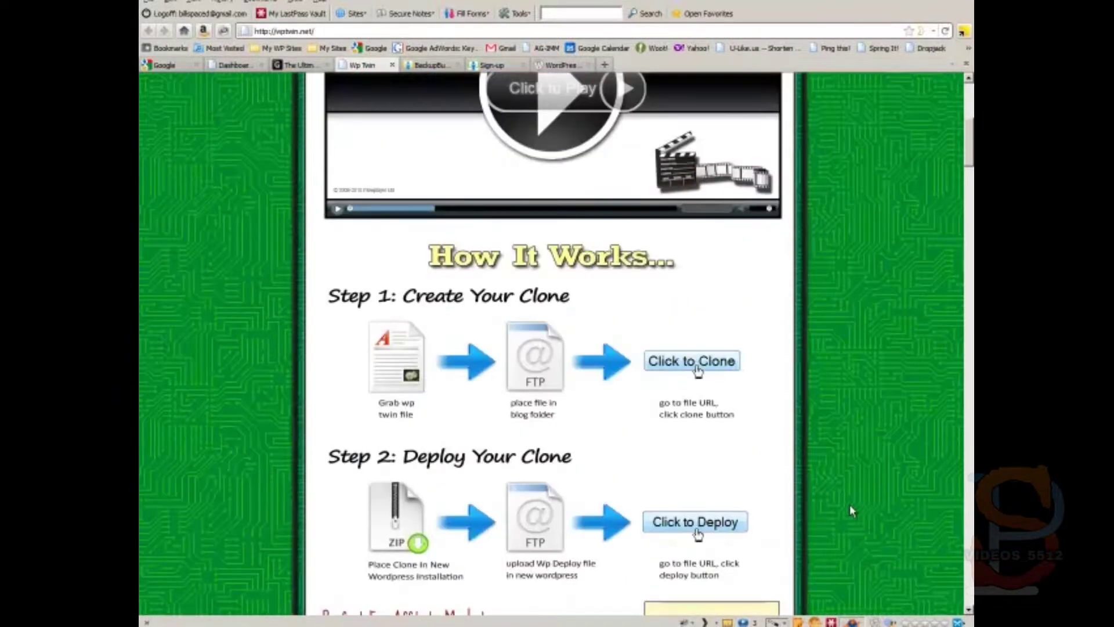
pyautogui.moveTo(566, 482)
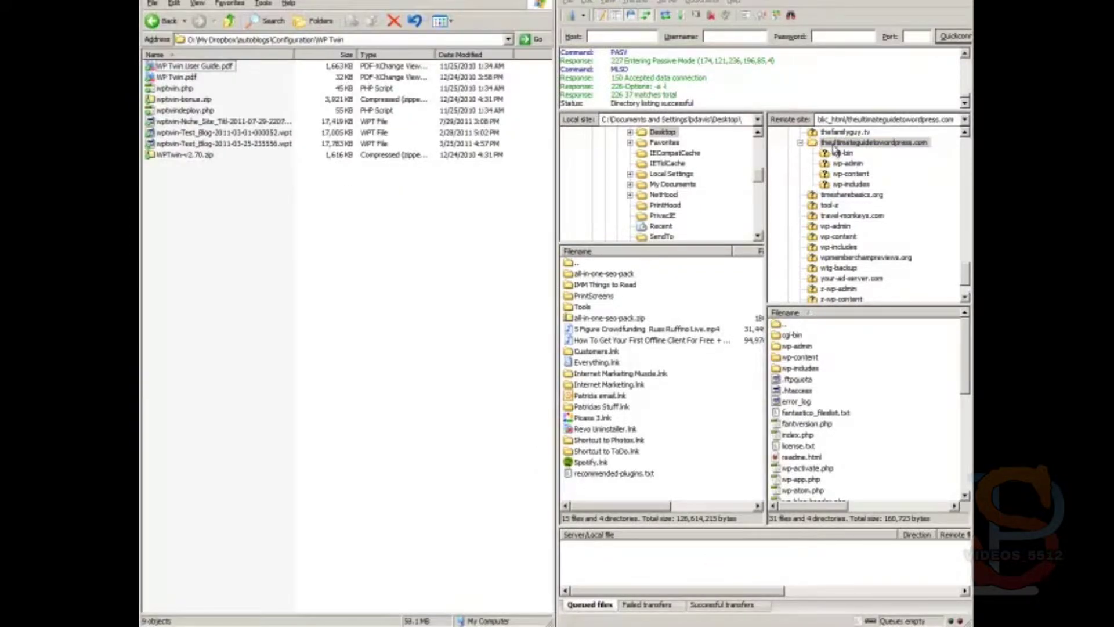
pyautogui.moveTo(858, 176)
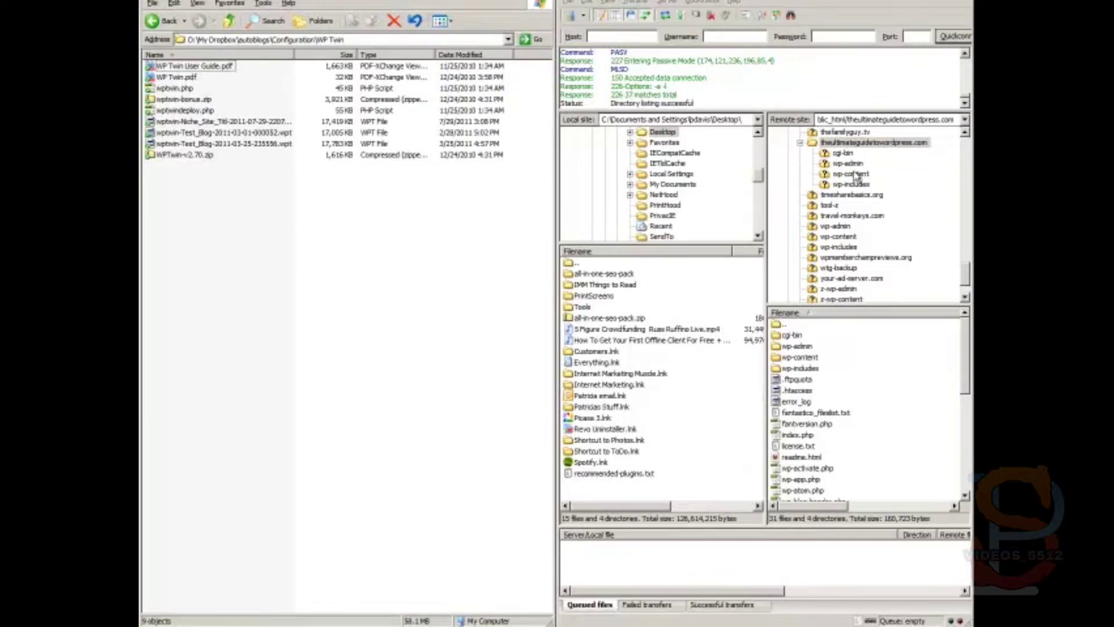
pyautogui.doubleClick(851, 174)
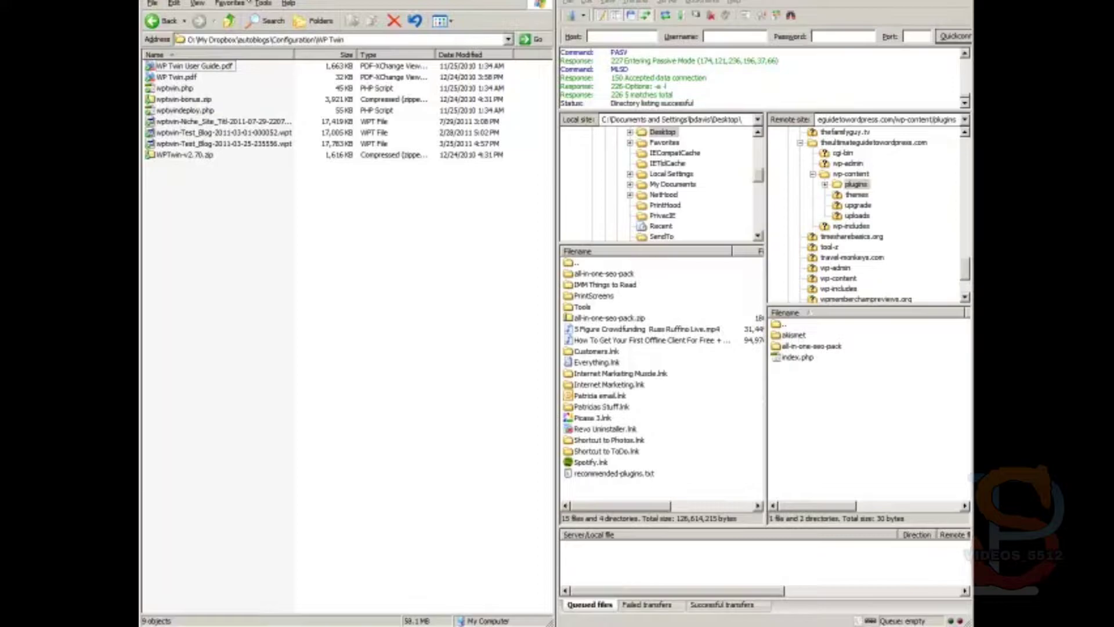
pyautogui.click(174, 88)
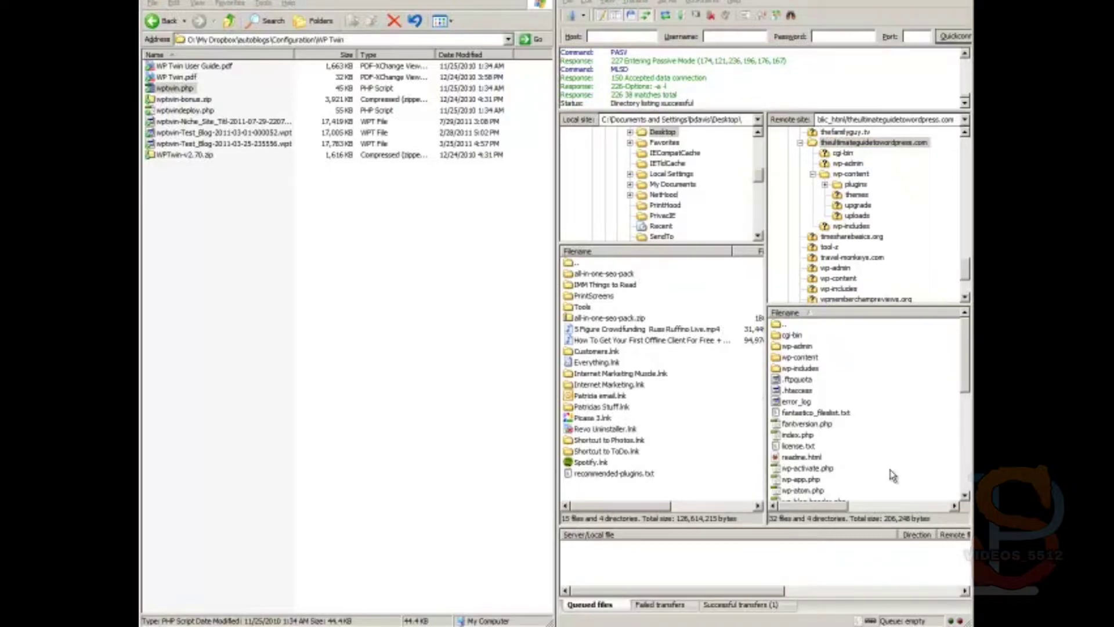
pyautogui.moveTo(892, 475)
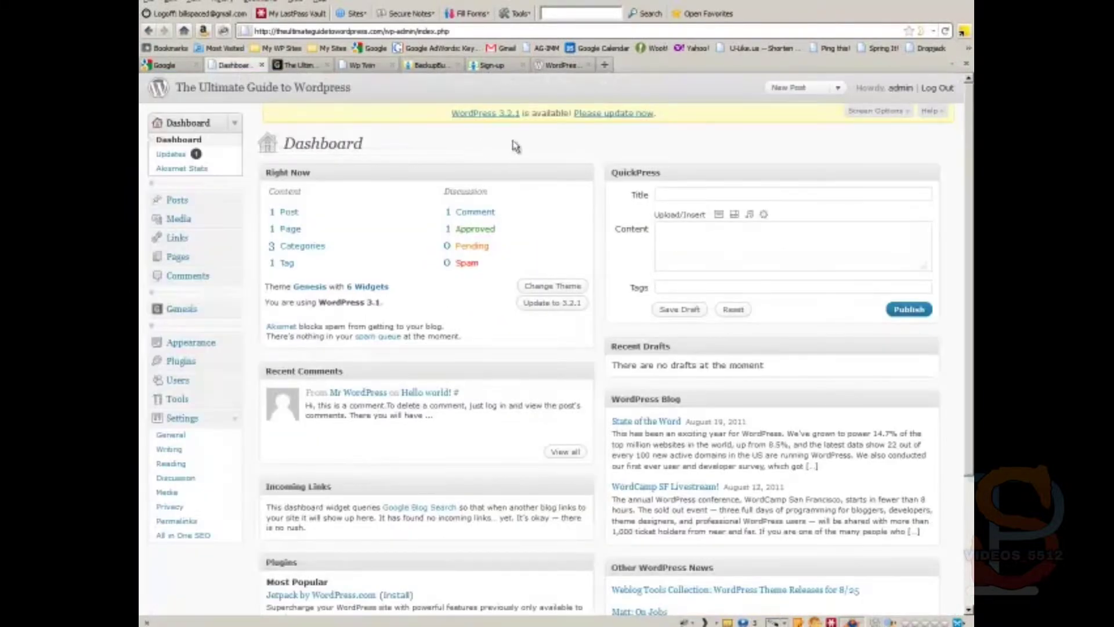
pyautogui.moveTo(458, 149)
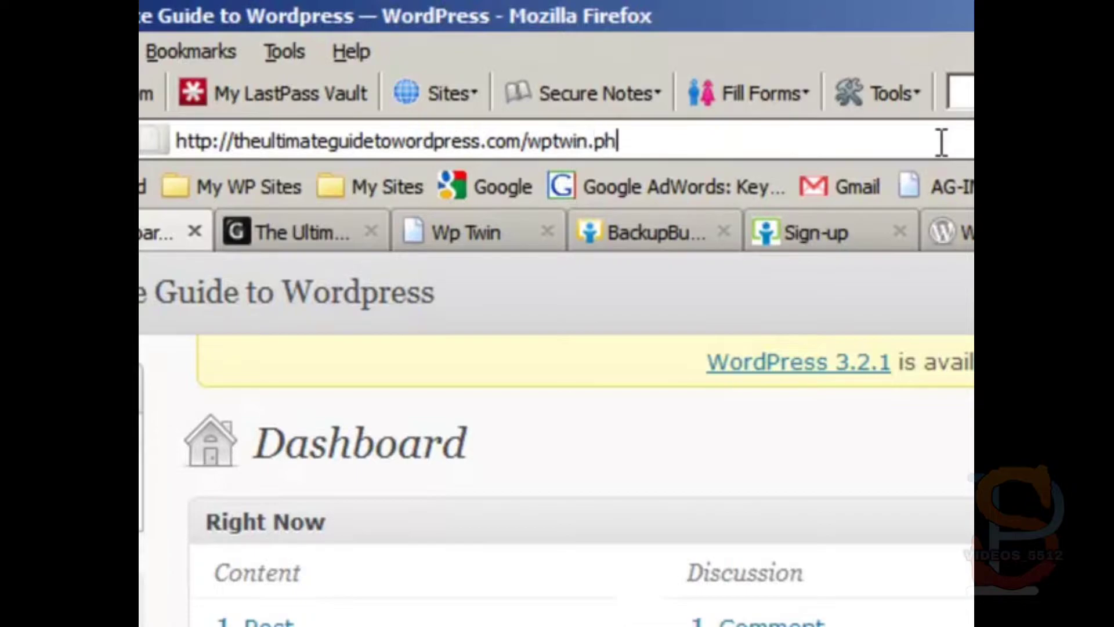
# Load theultimateguidetowordpress.com/wptwin.php to show WP Twin's Create Your Clone page
pyautogui.press('Return')
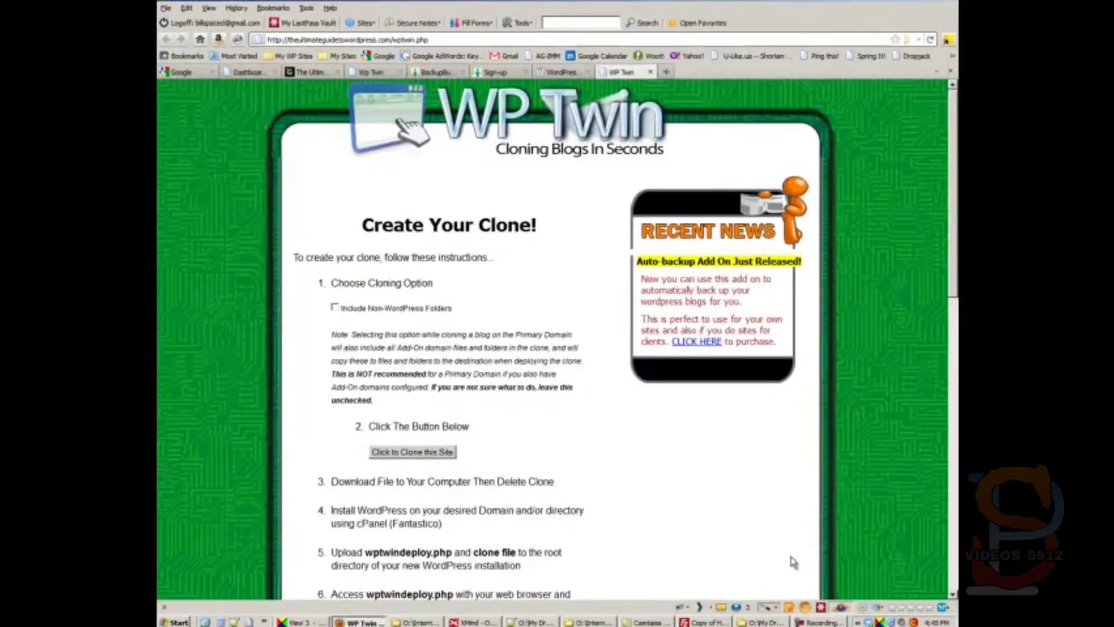
pyautogui.press('f11')
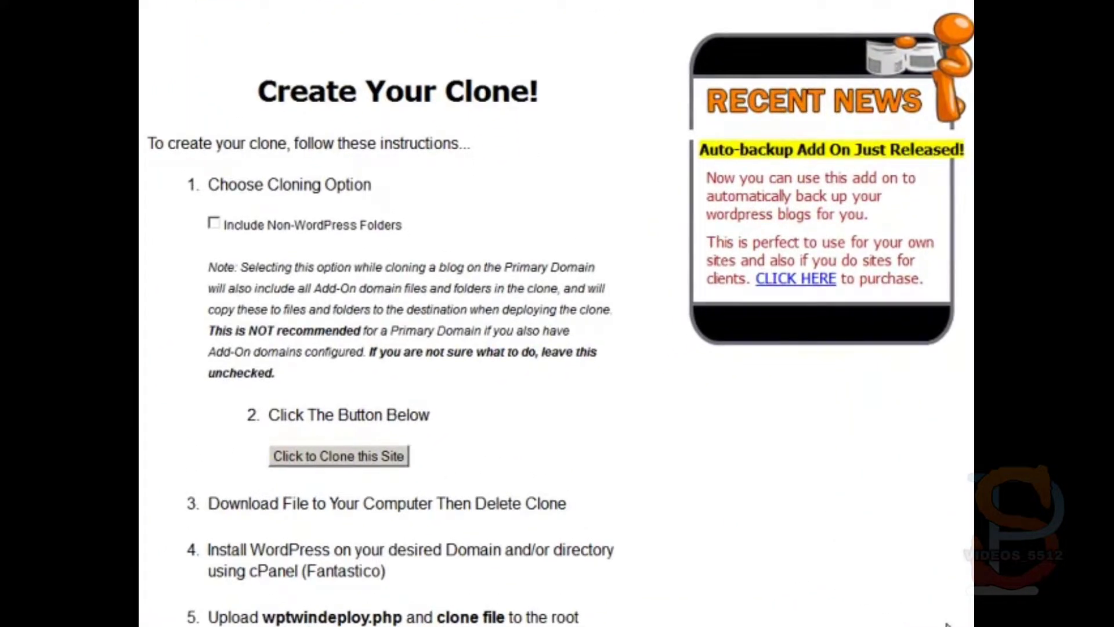
pyautogui.moveTo(441, 556)
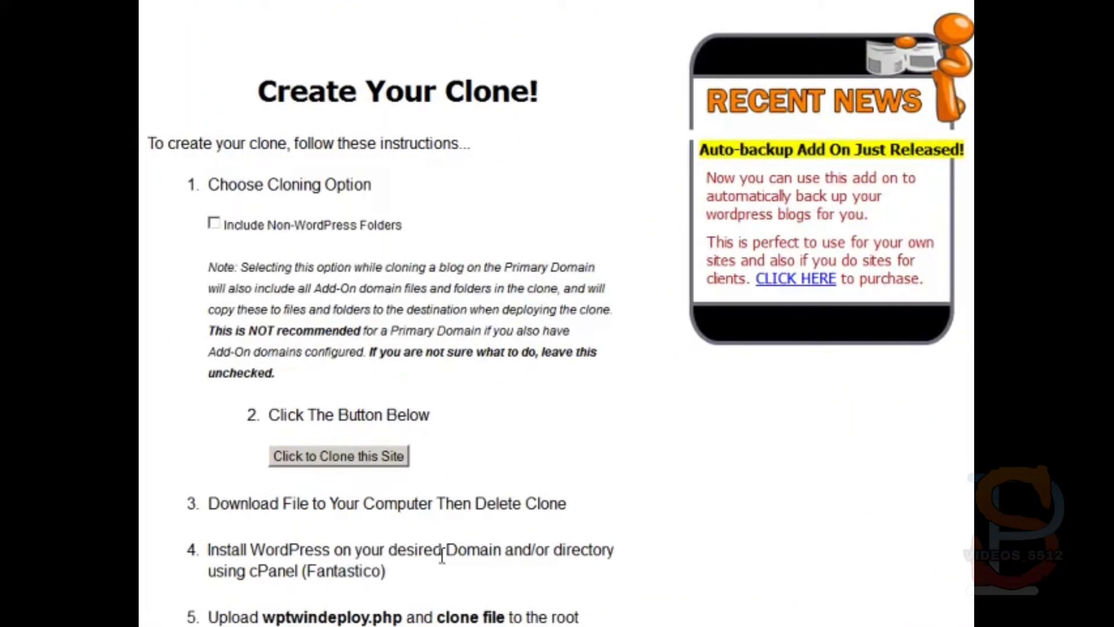
pyautogui.moveTo(558, 263)
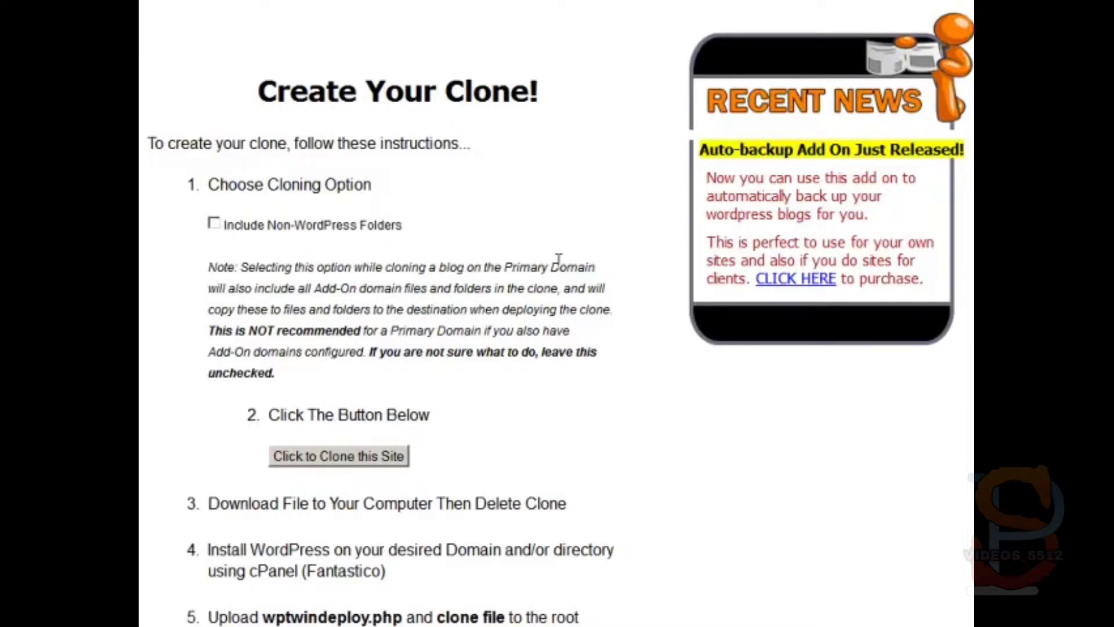
pyautogui.moveTo(554, 292)
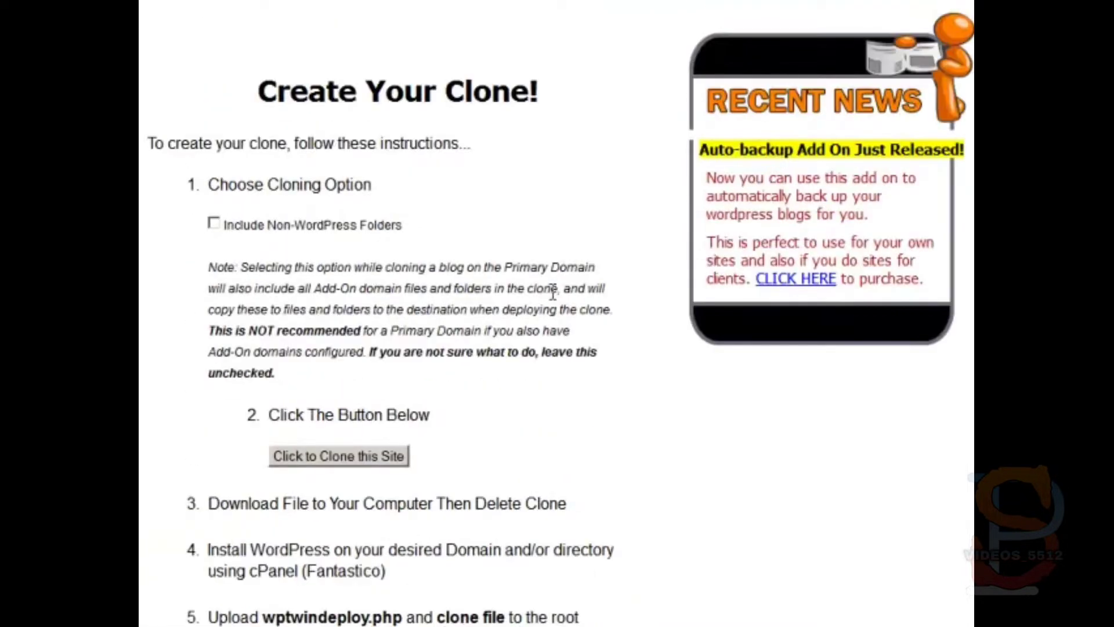
pyautogui.moveTo(555, 160)
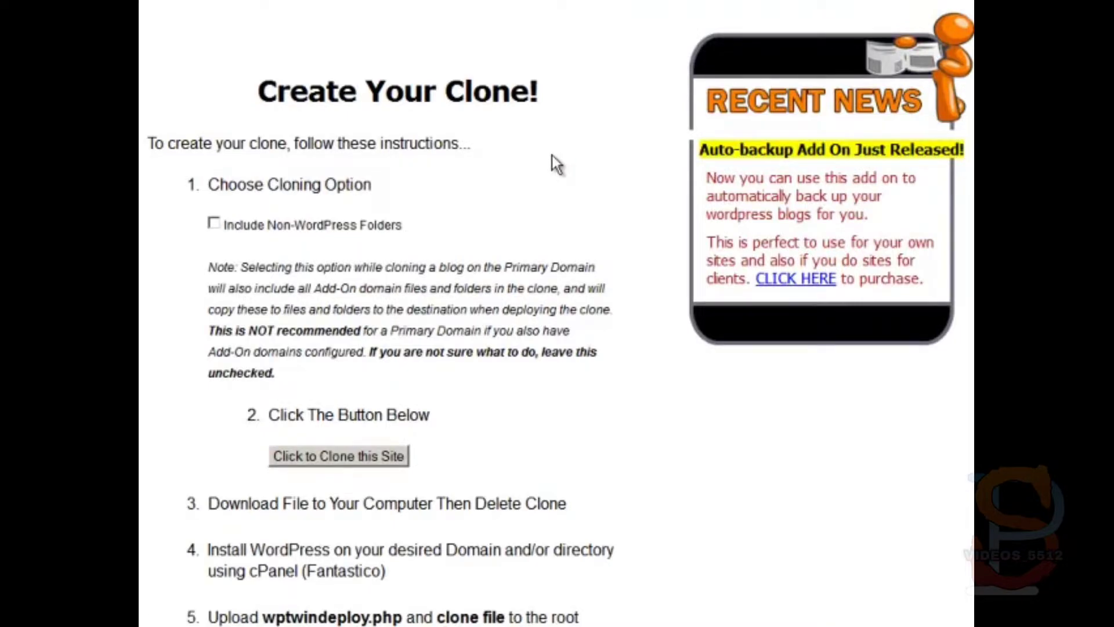
pyautogui.moveTo(381, 231)
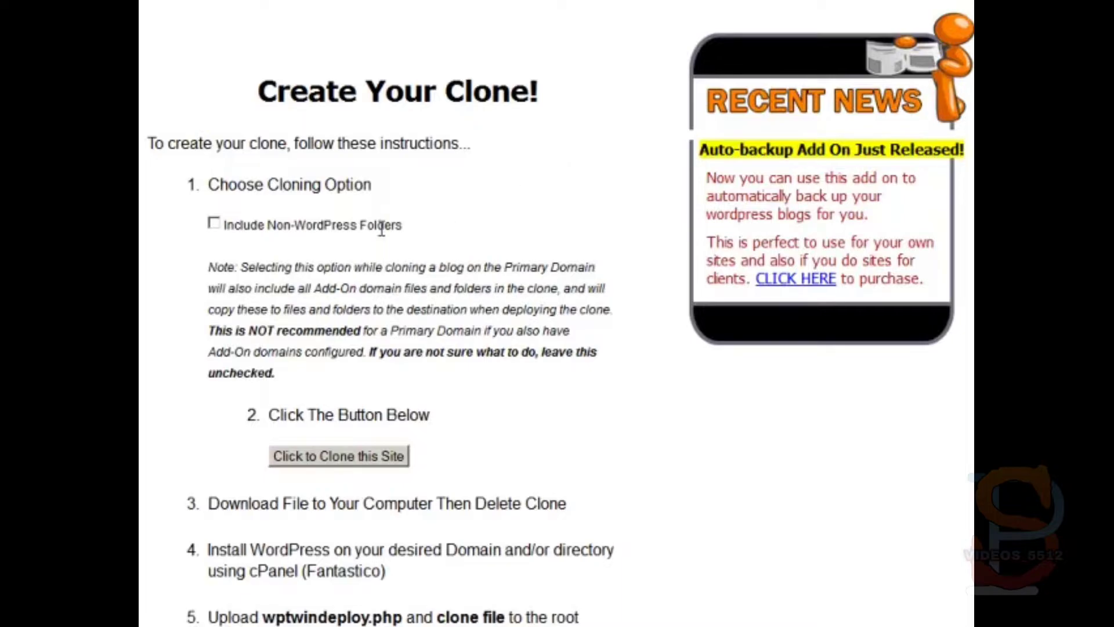
pyautogui.moveTo(205, 282)
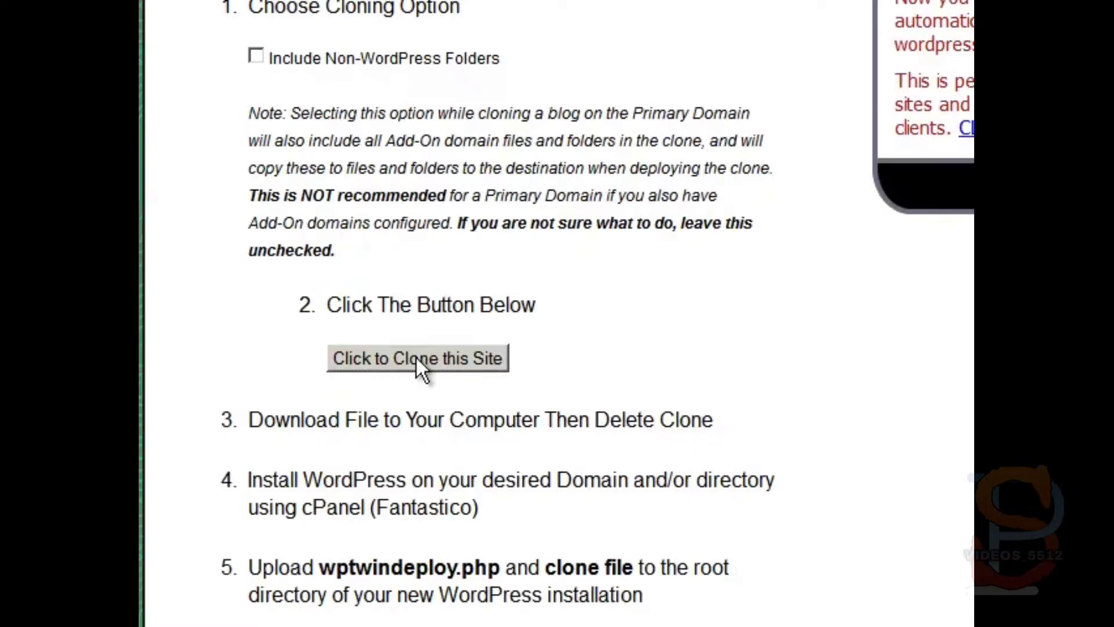
# Create a clone of the whole site, producing the 3.8 MB .wpt download
pyautogui.click(416, 357)
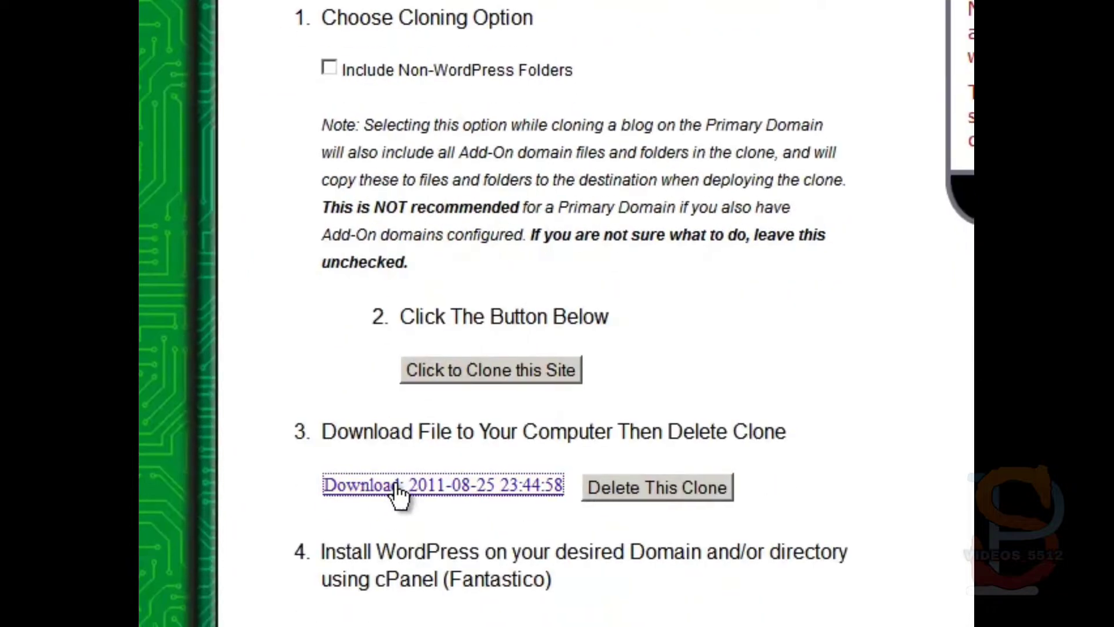
pyautogui.scroll(3)
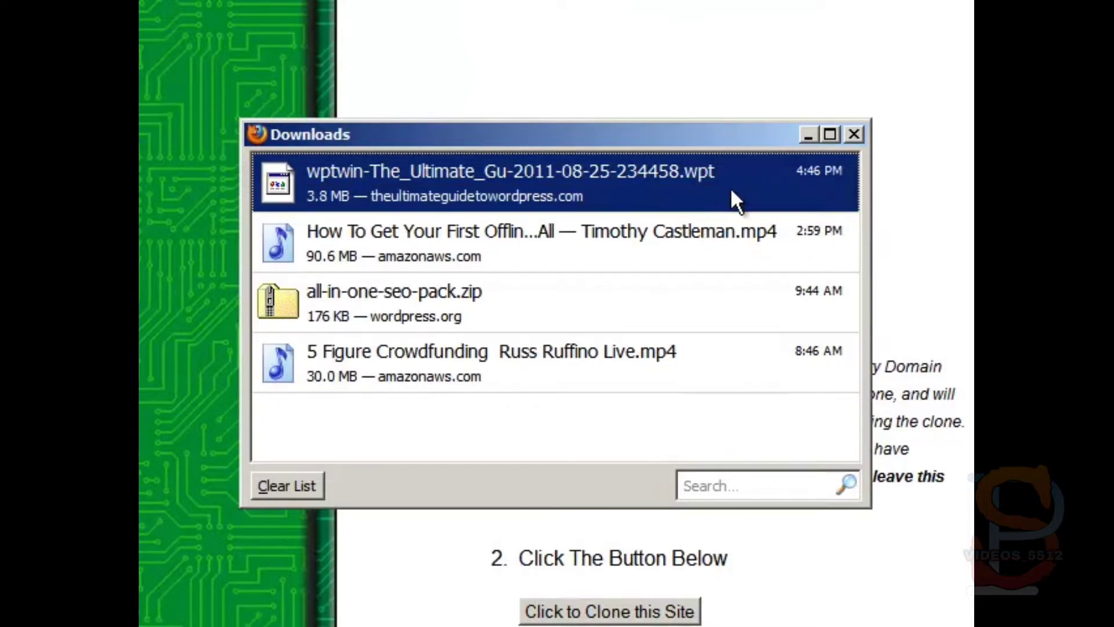
pyautogui.moveTo(735, 200)
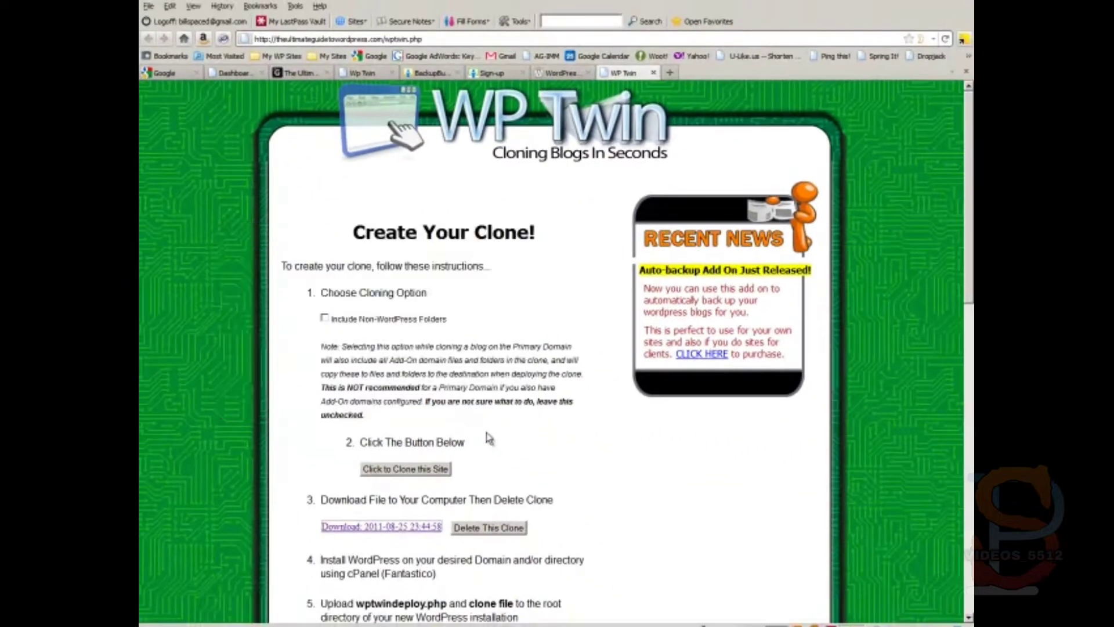
pyautogui.moveTo(470, 532)
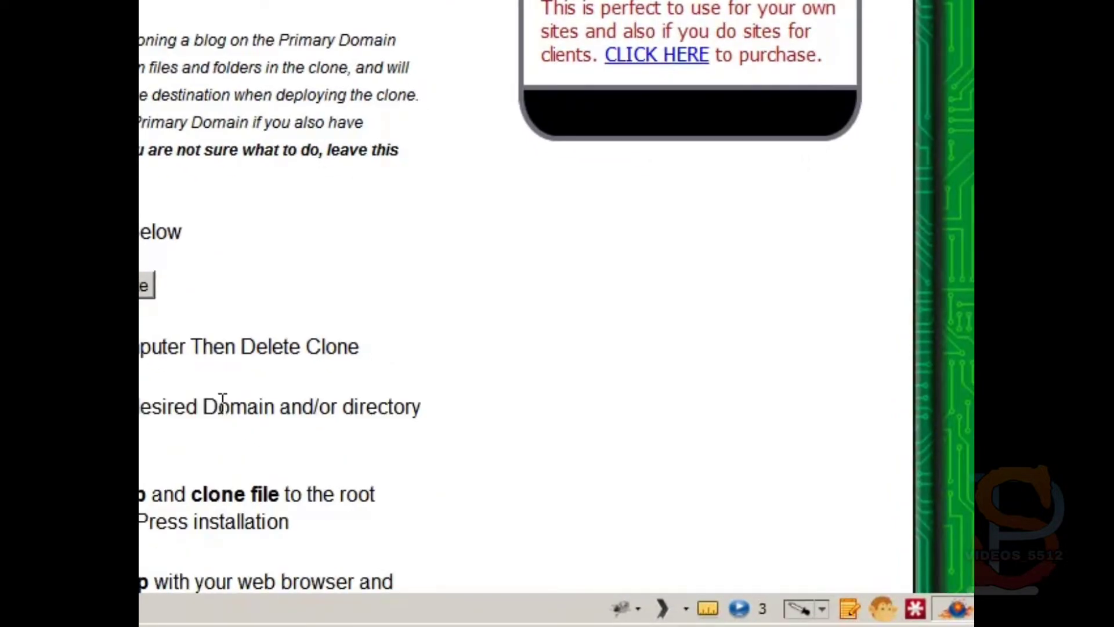
pyautogui.moveTo(332, 334)
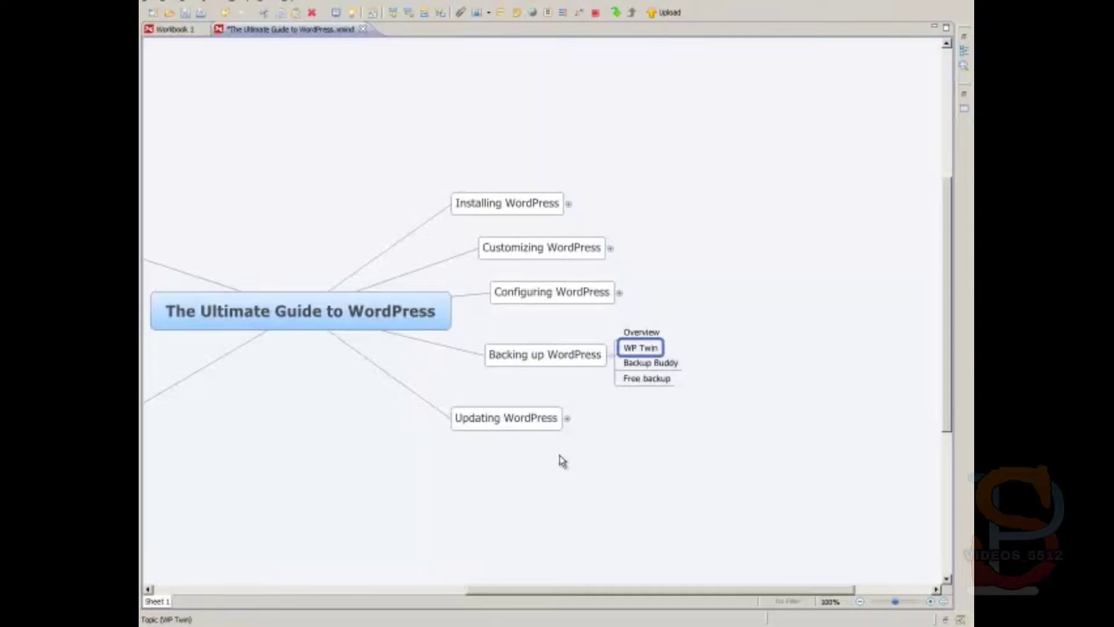
# Select the Backup Buddy topic in the backup mind map
pyautogui.click(650, 362)
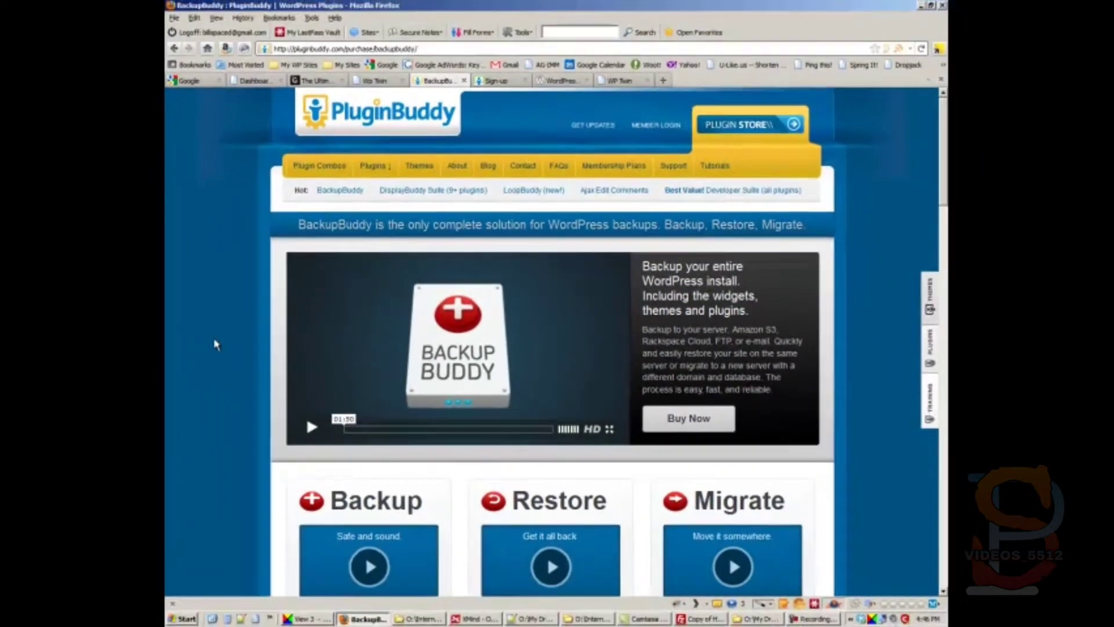
# Switch to the iThemes membership sign-up form for BackupBuddy
pyautogui.scroll(-3)
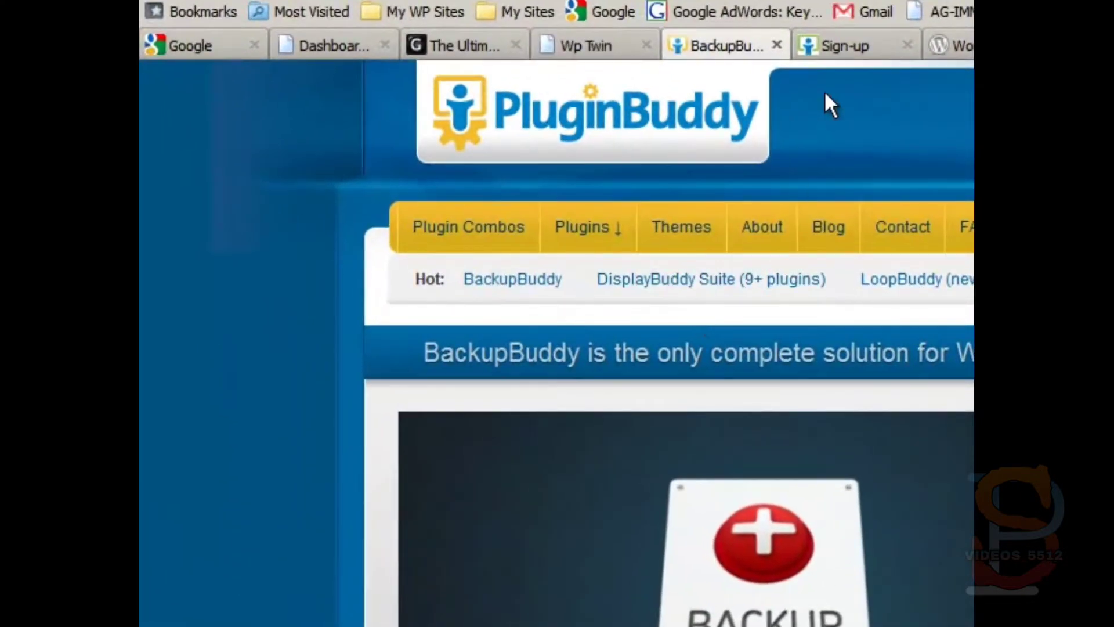
pyautogui.click(846, 46)
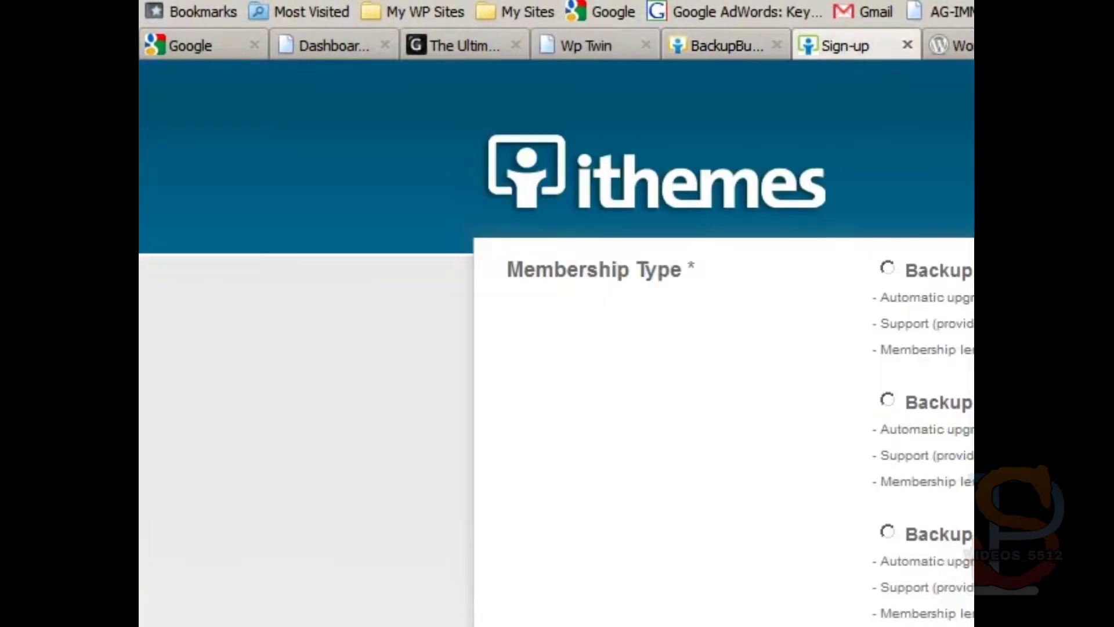
pyautogui.scroll(3)
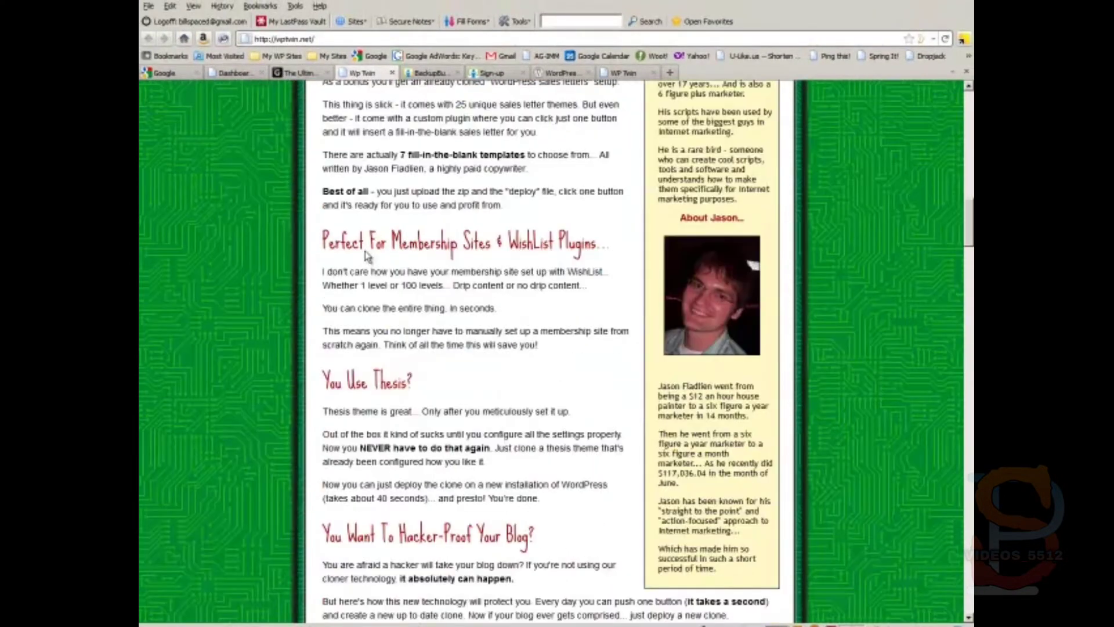
# Scroll the WP Twin sales page down to its $97 'Yes I'm In!' order section
pyautogui.scroll(-3)
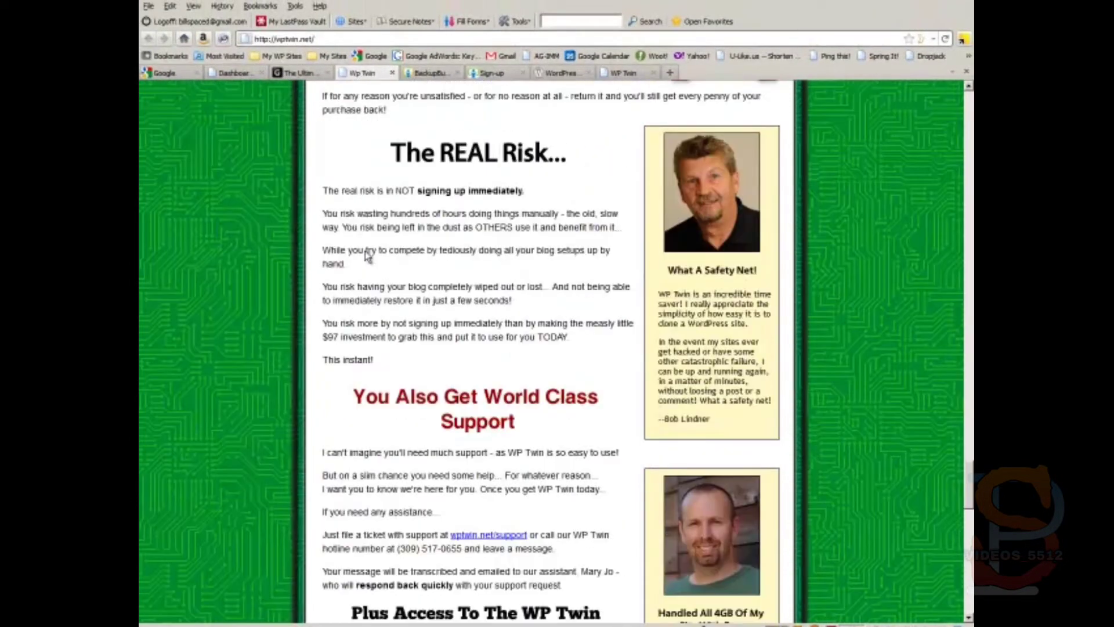
pyautogui.scroll(-3)
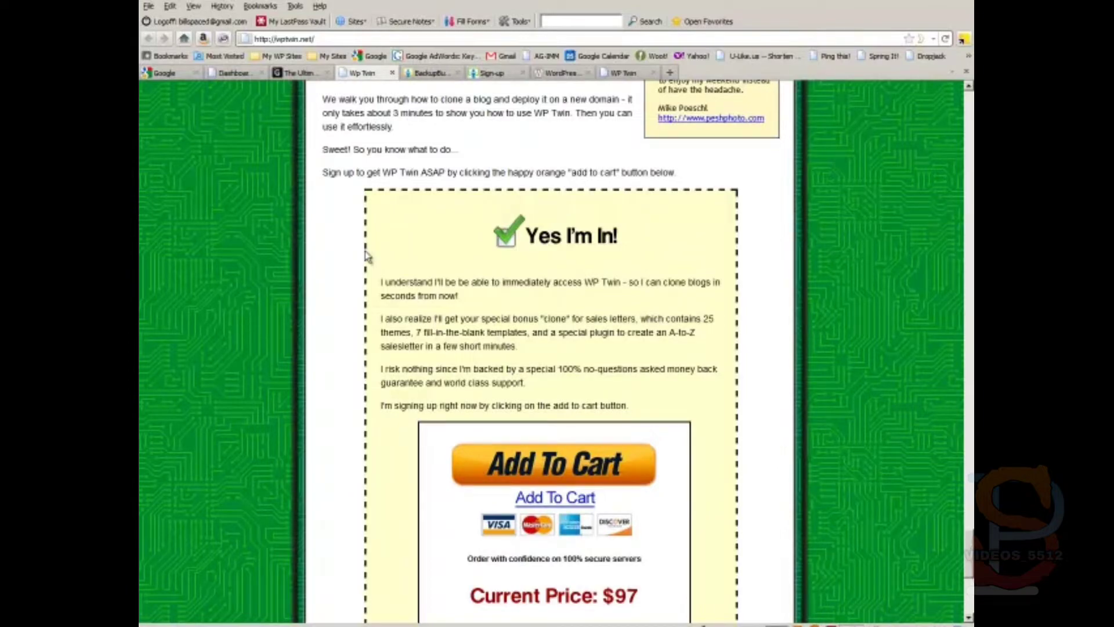
pyautogui.moveTo(362, 258)
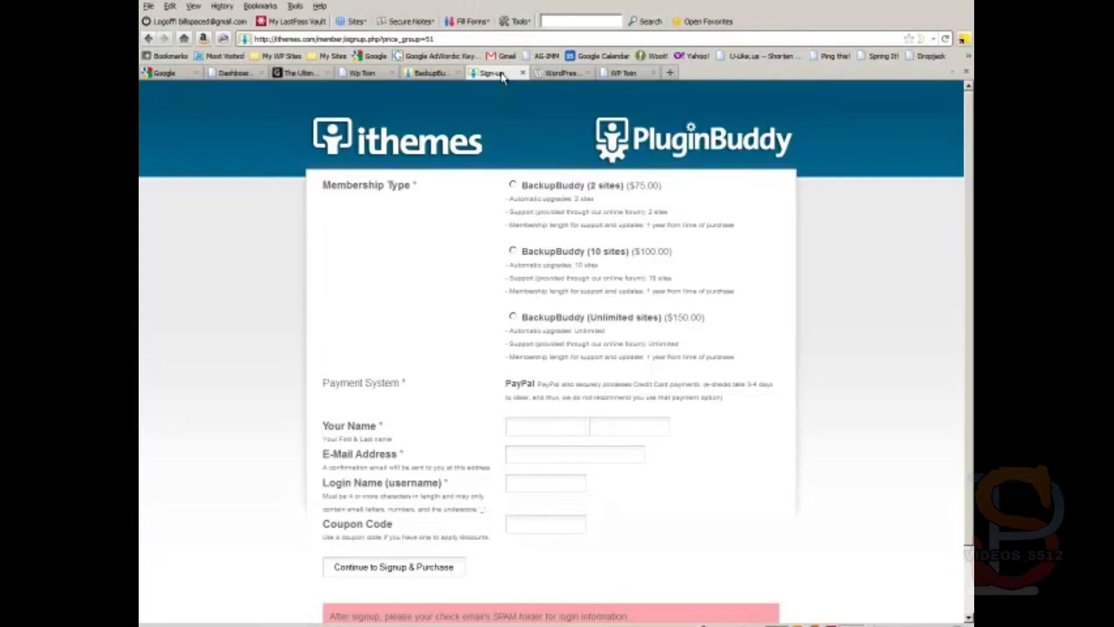
pyautogui.moveTo(559, 97)
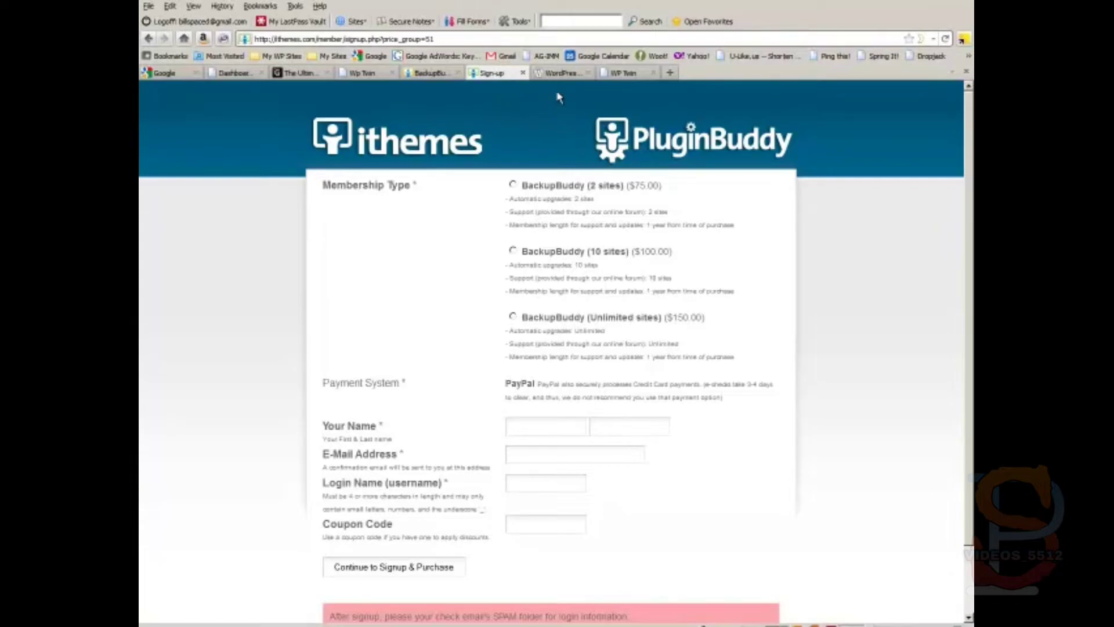
# Switch to the WordPress.org XCloner Backup and Restore plugin page
pyautogui.click(561, 72)
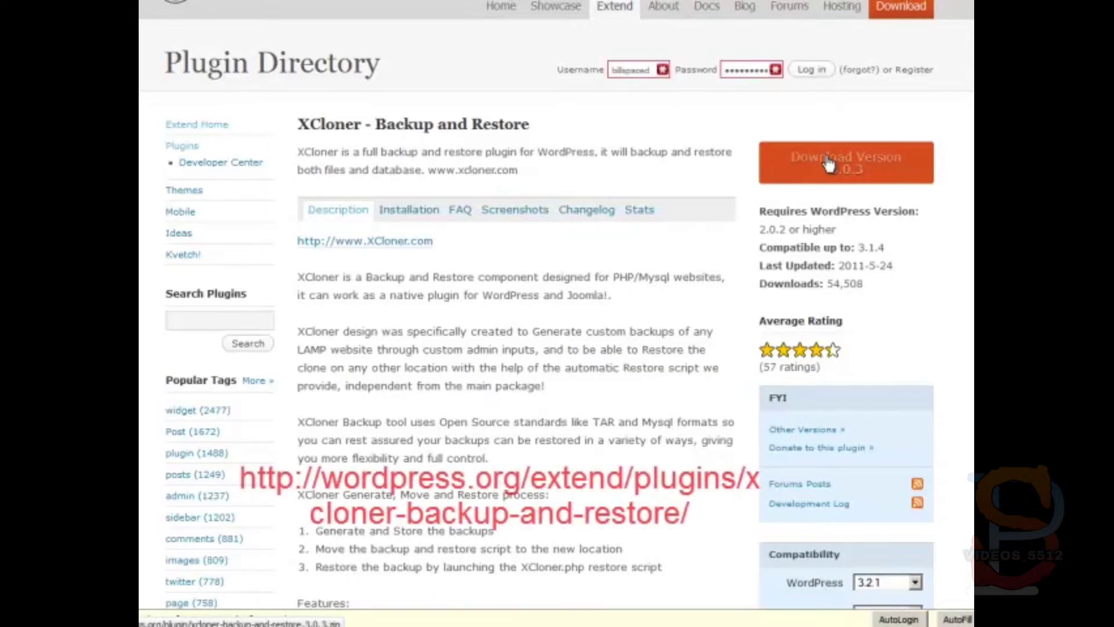
pyautogui.moveTo(865, 170)
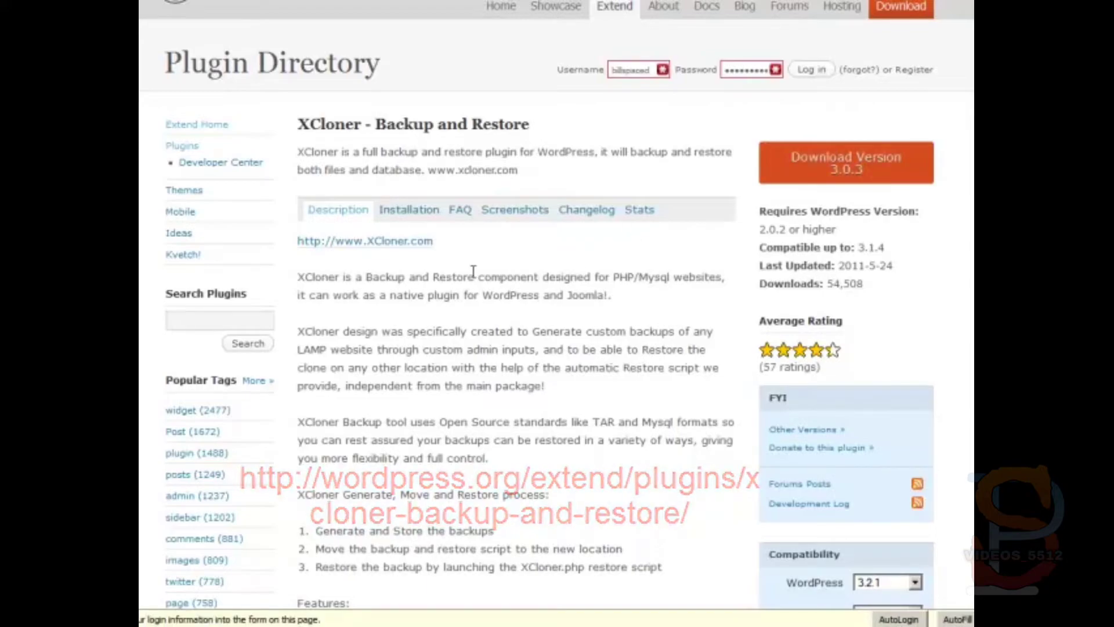
# Scroll through XCloner's generate-move-restore process and features list to the author and tags
pyautogui.scroll(-3)
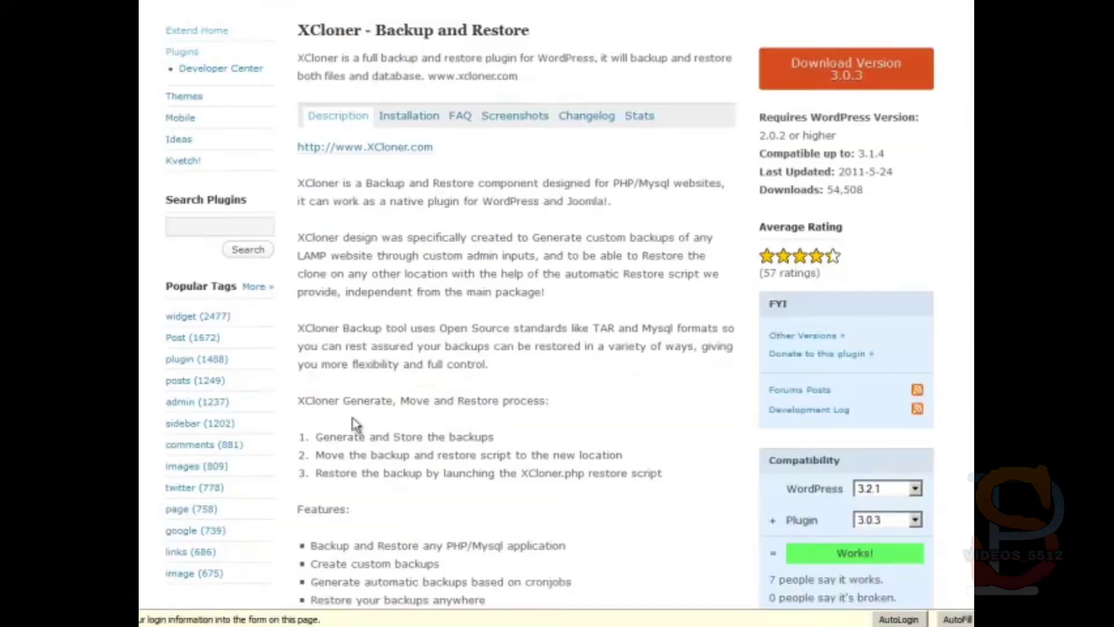
pyautogui.scroll(-3)
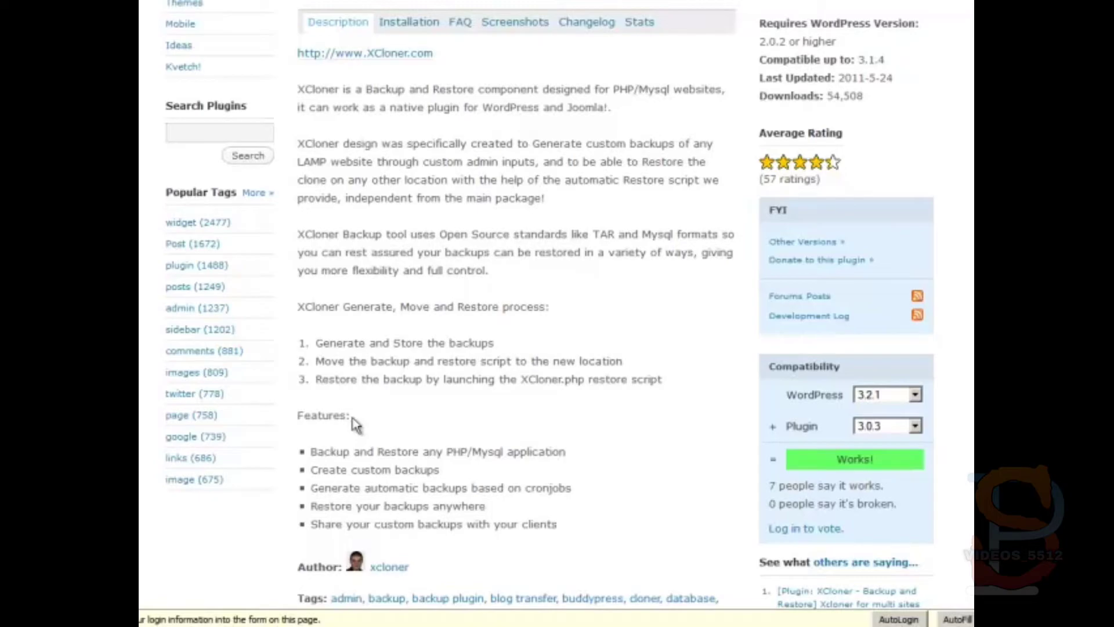
pyautogui.moveTo(377, 427)
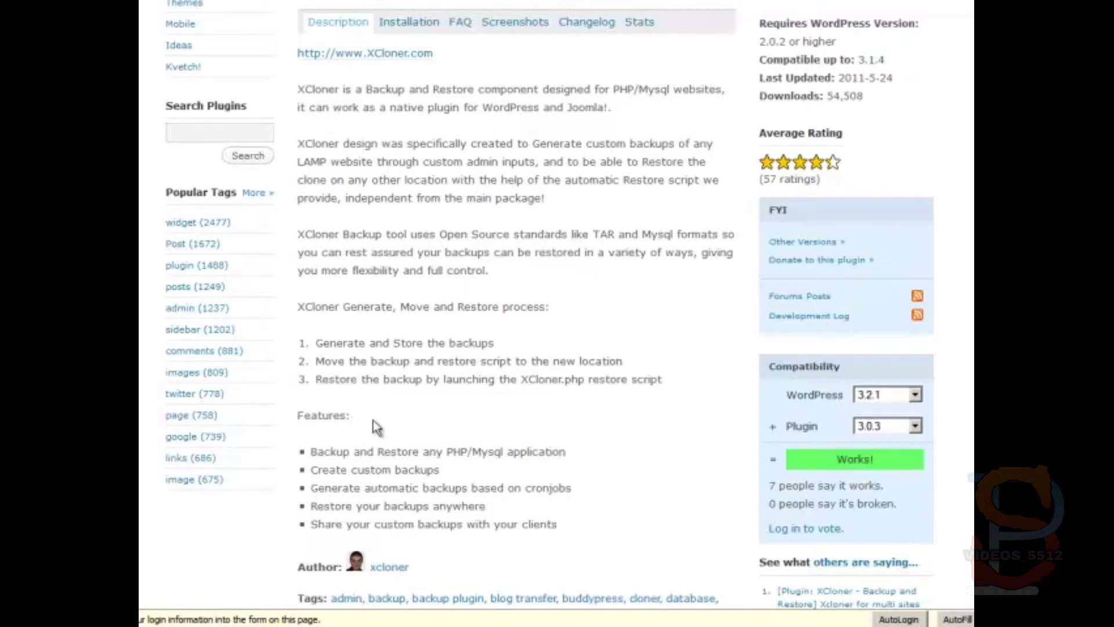
pyautogui.moveTo(398, 407)
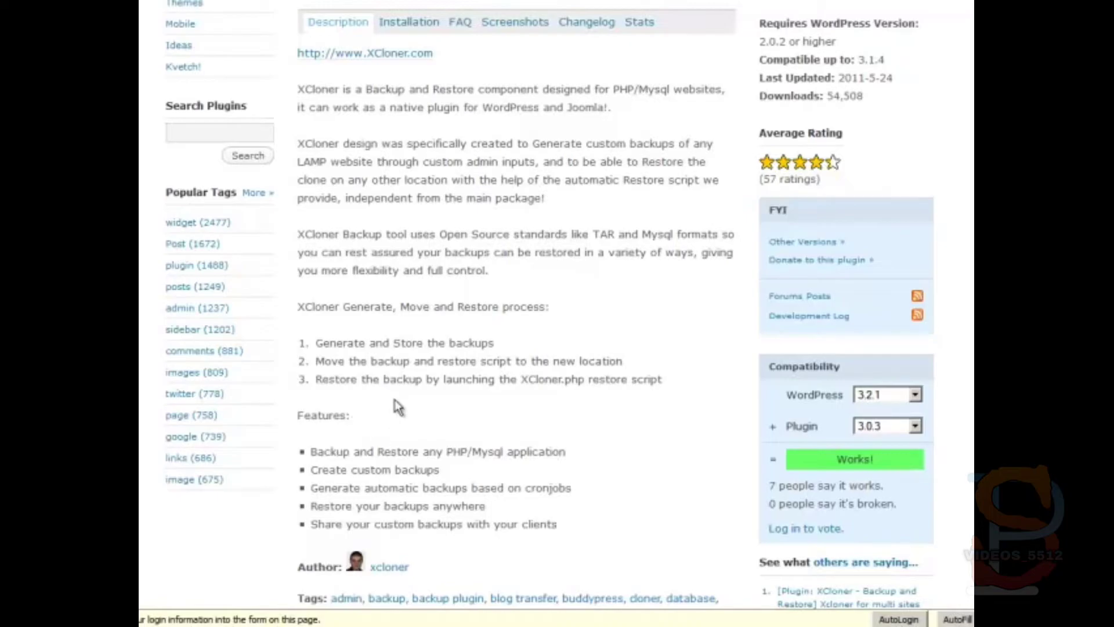
pyautogui.moveTo(538, 298)
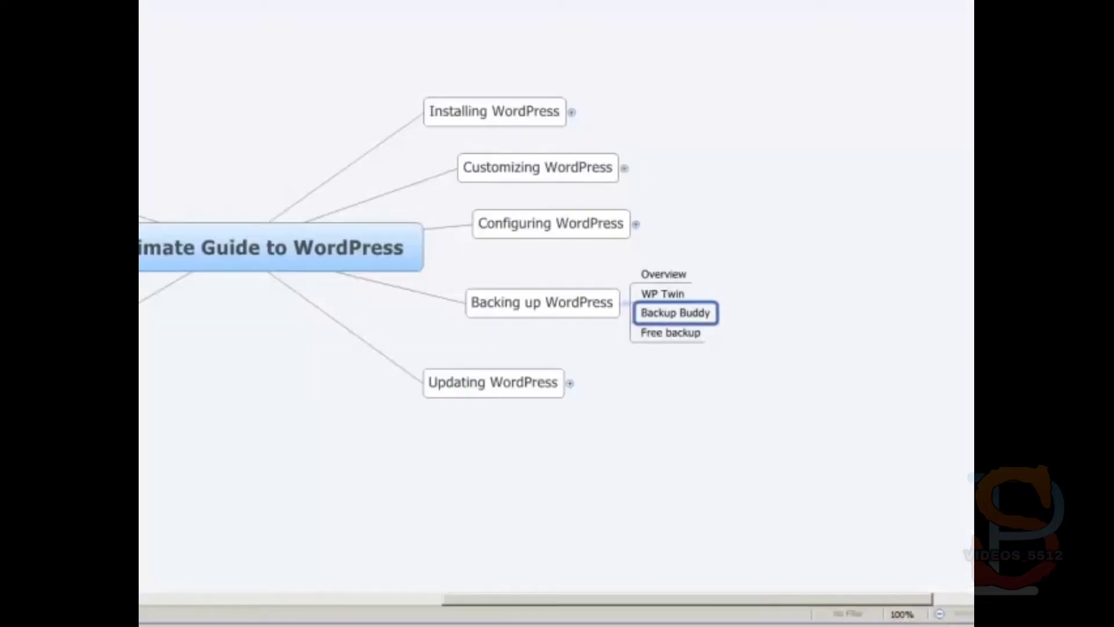
# Select the free backup option in the mind map before bringing up FileZilla
pyautogui.click(670, 332)
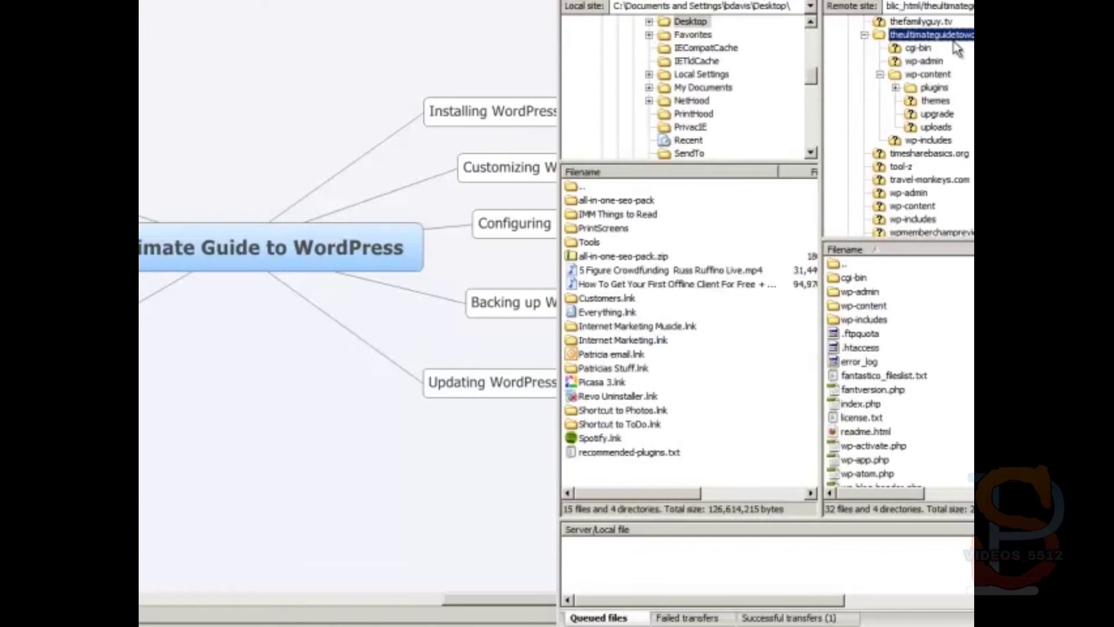
pyautogui.moveTo(920, 55)
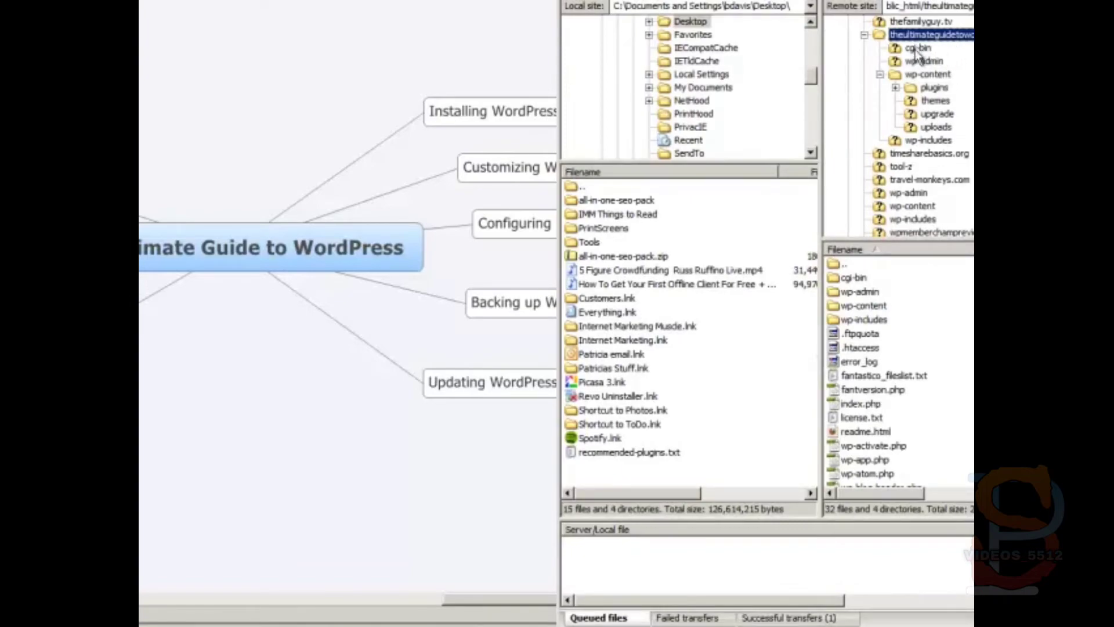
pyautogui.moveTo(913, 118)
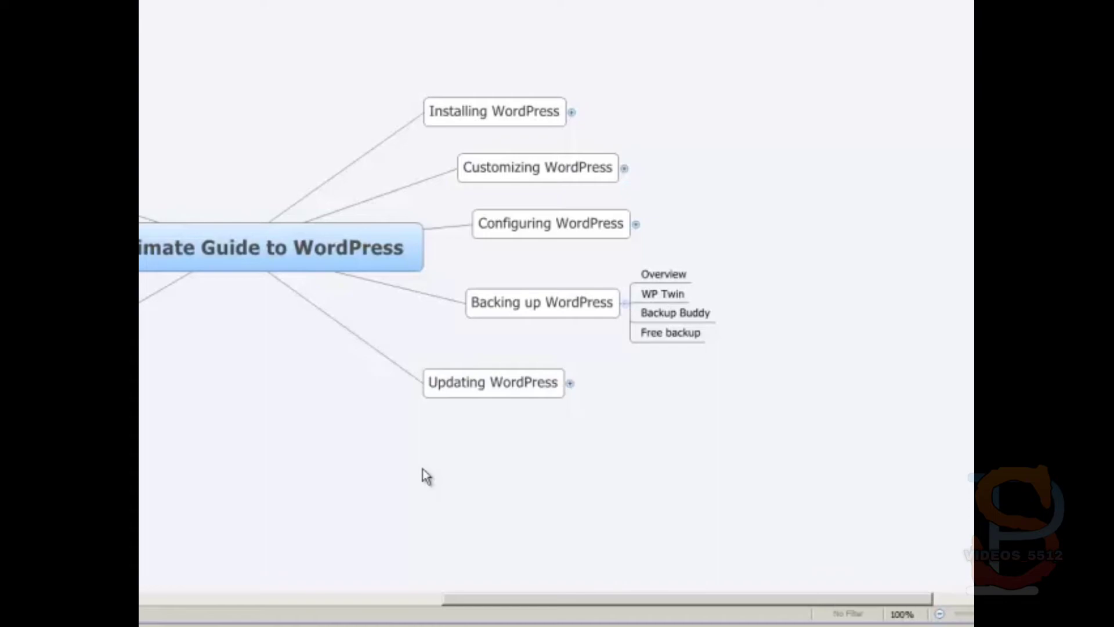
pyautogui.moveTo(475, 231)
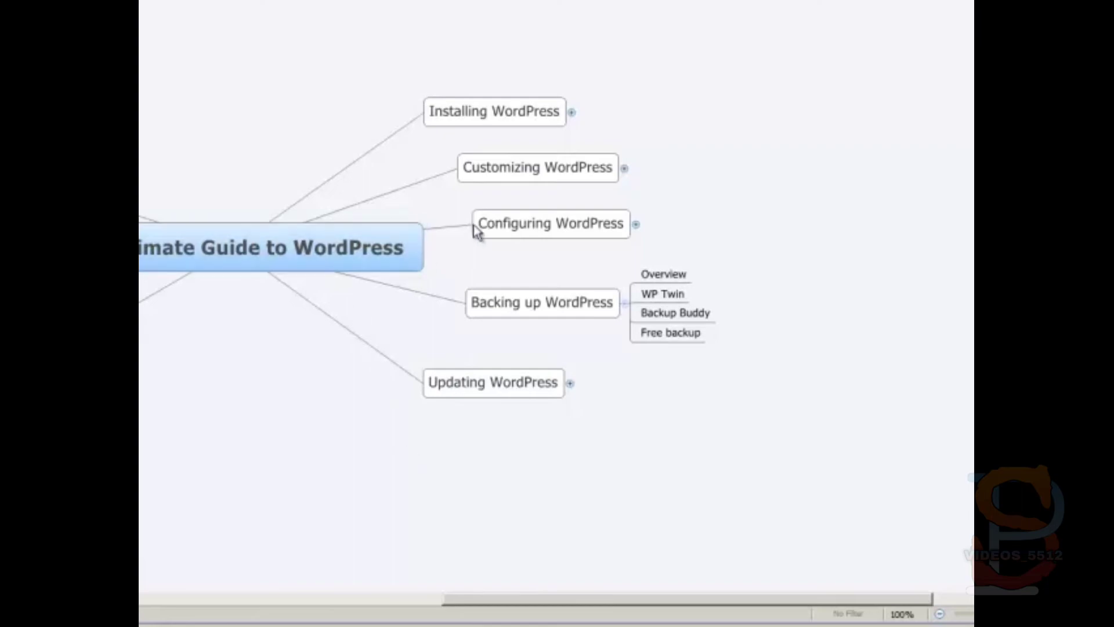
# Expand Installing WordPress to show Nameservers, Fantastico, SimpleScripts, Manual, database info and WP Twin
pyautogui.click(572, 112)
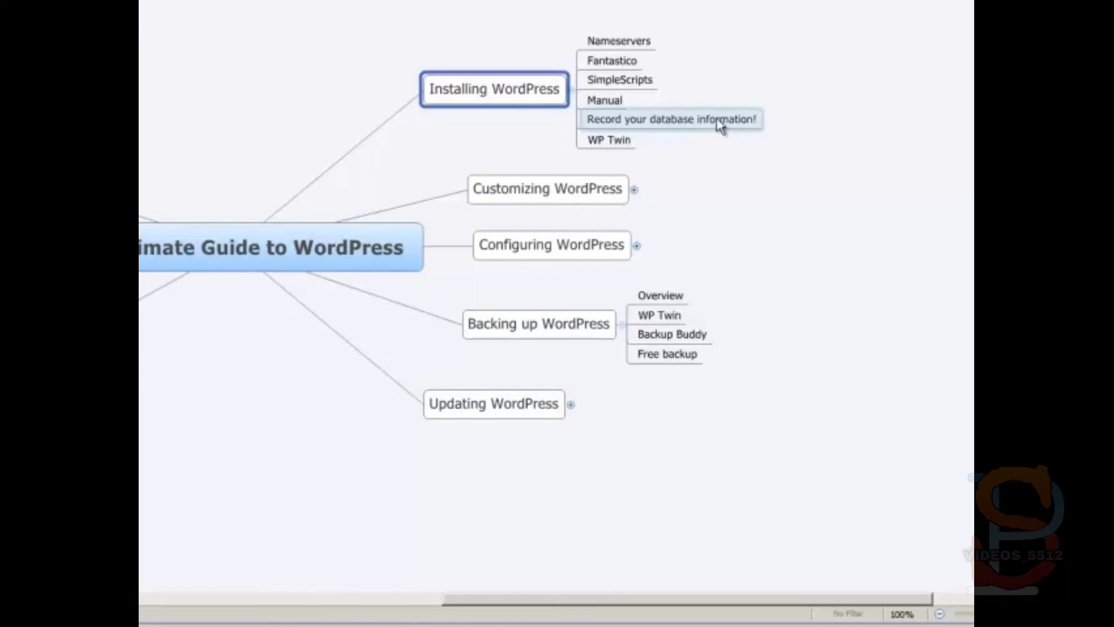
pyautogui.moveTo(732, 128)
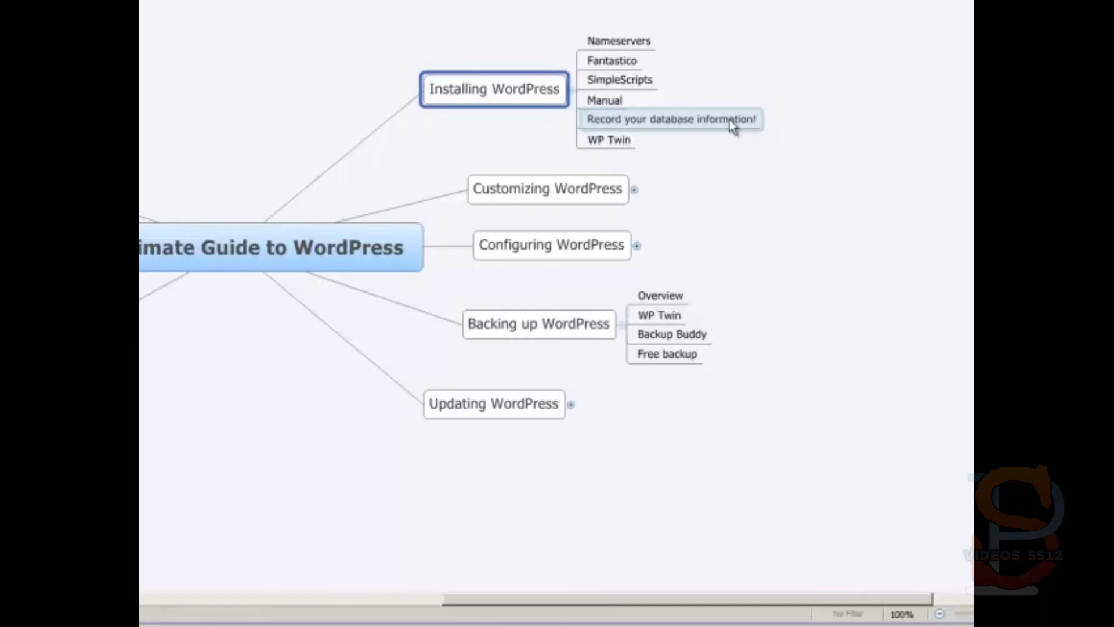
pyautogui.moveTo(619, 41)
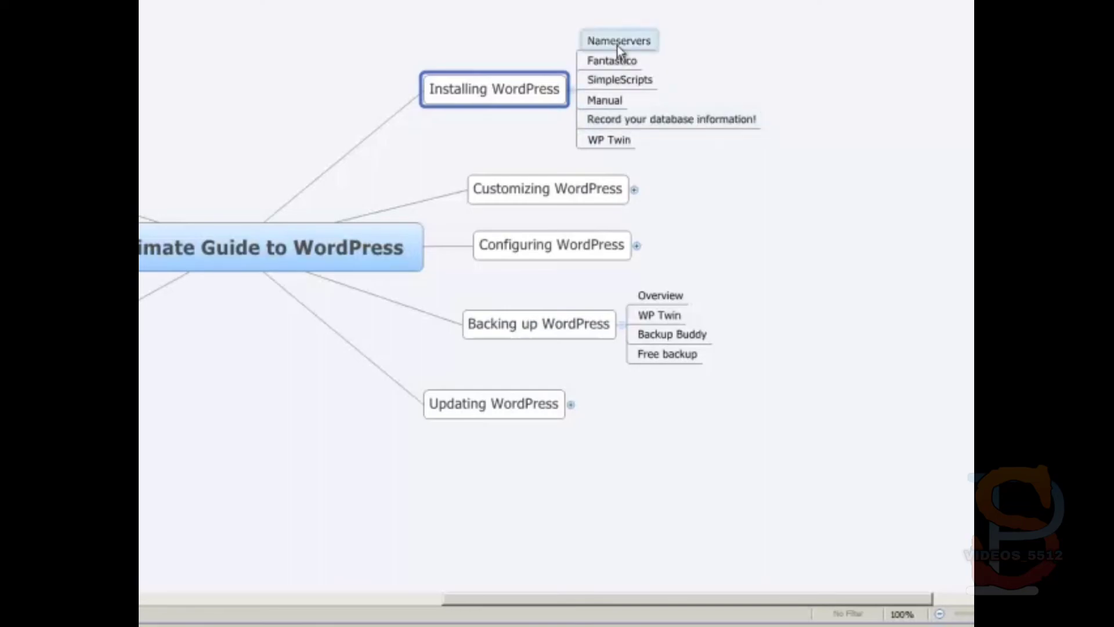